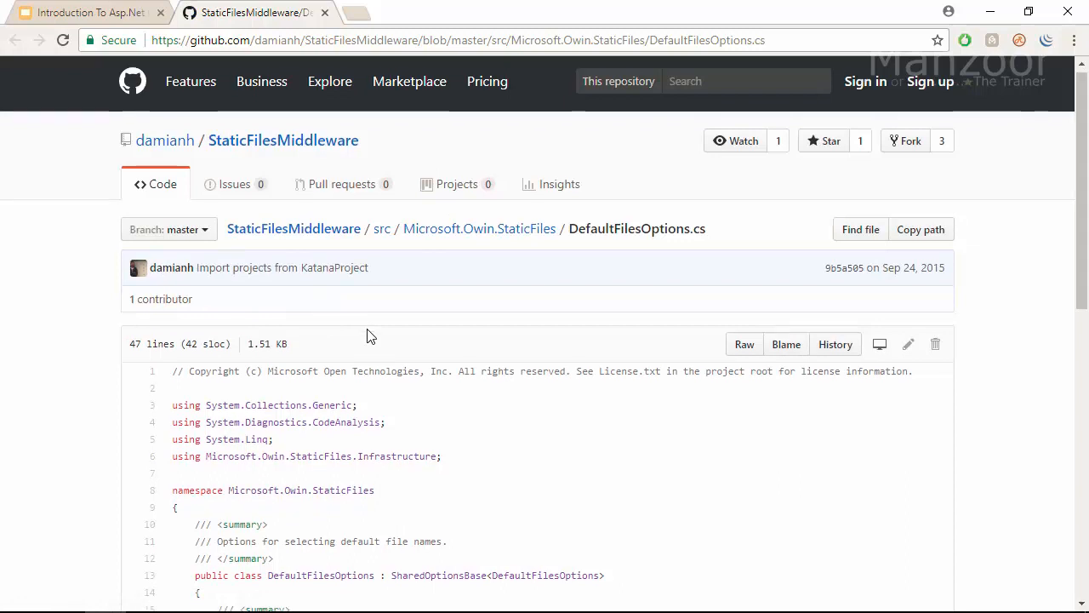
Highlight default.html, index.htm and index.html in the DefaultFilesOptions default names list
scroll("down", 3)
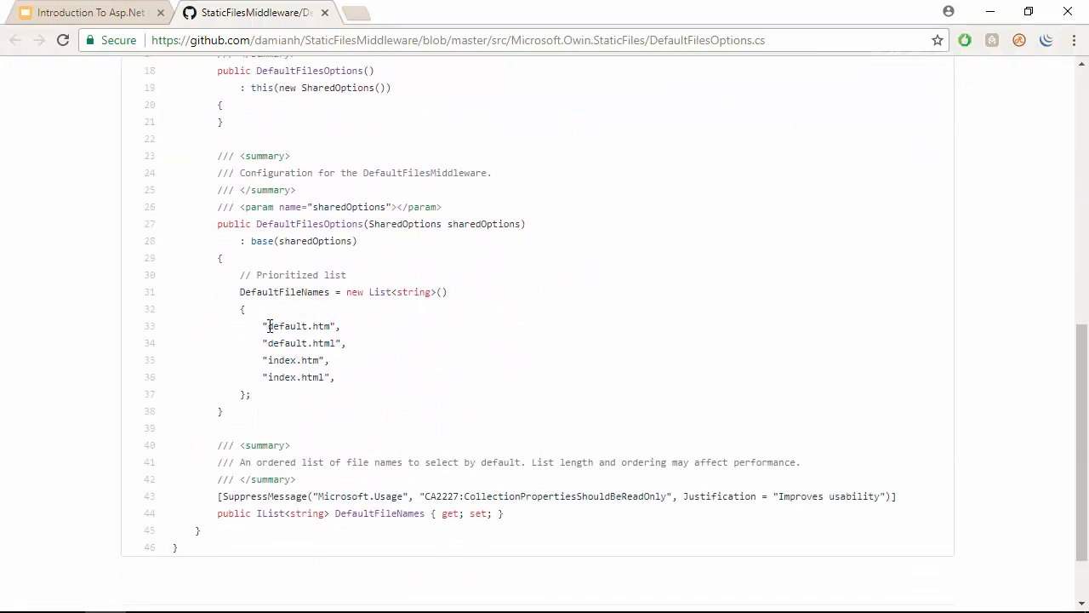
double_click(279, 344)
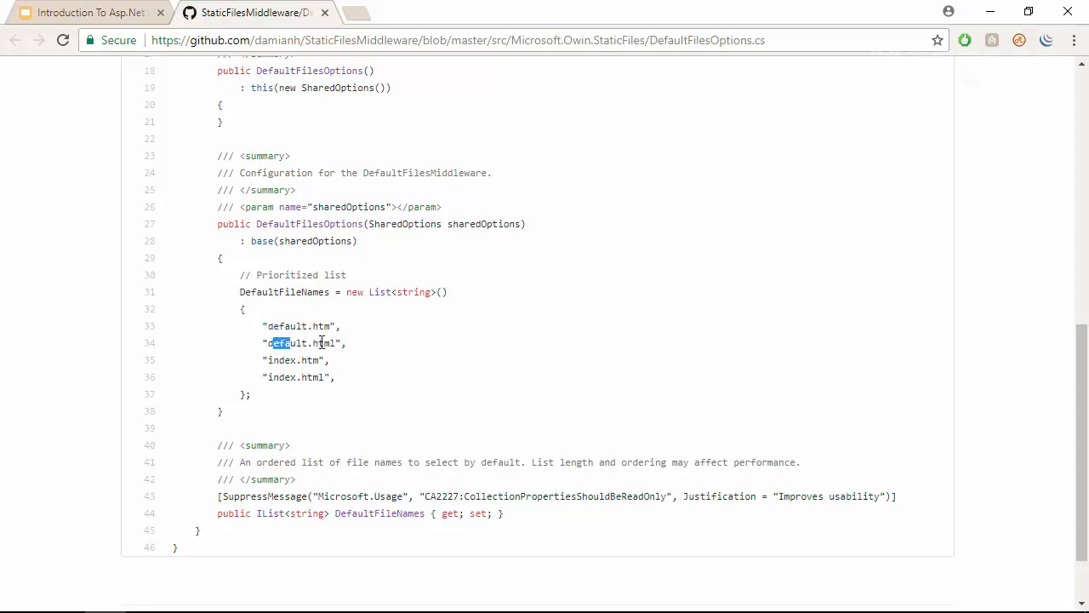
double_click(296, 359)
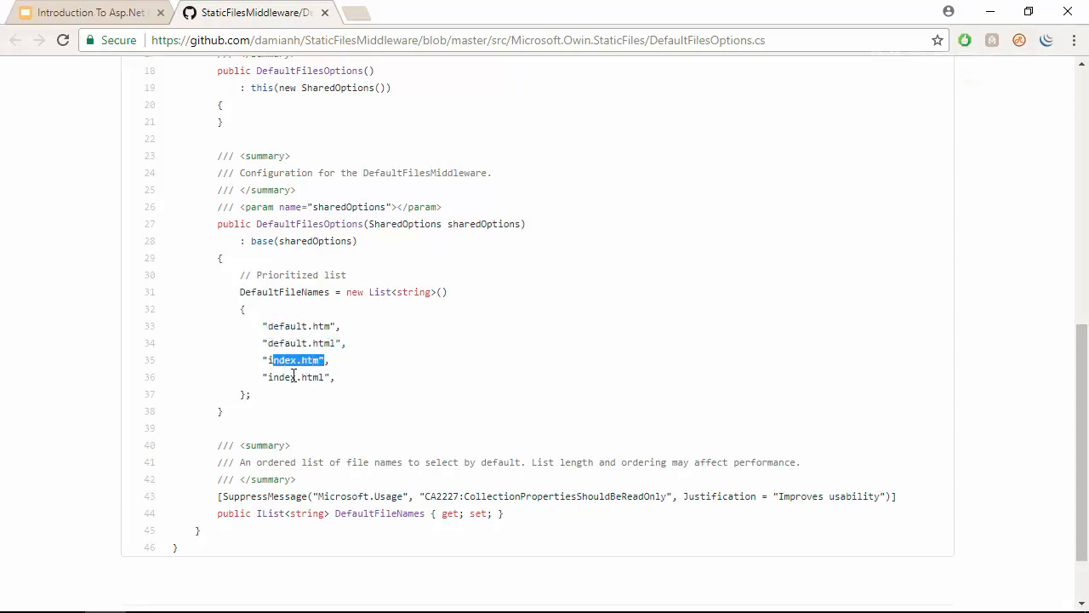
double_click(296, 378)
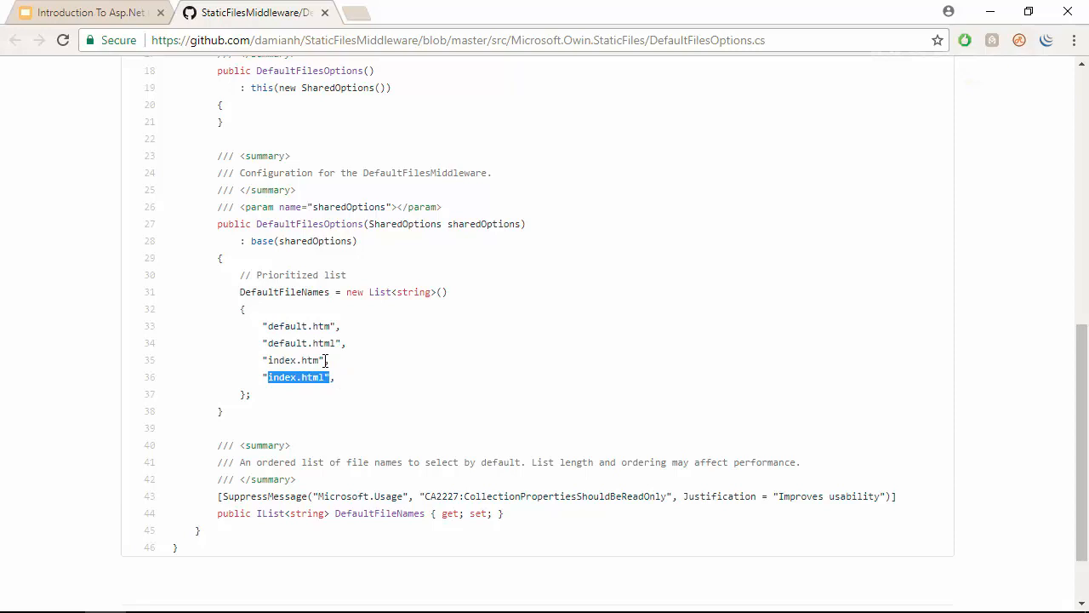
scroll("up", 3)
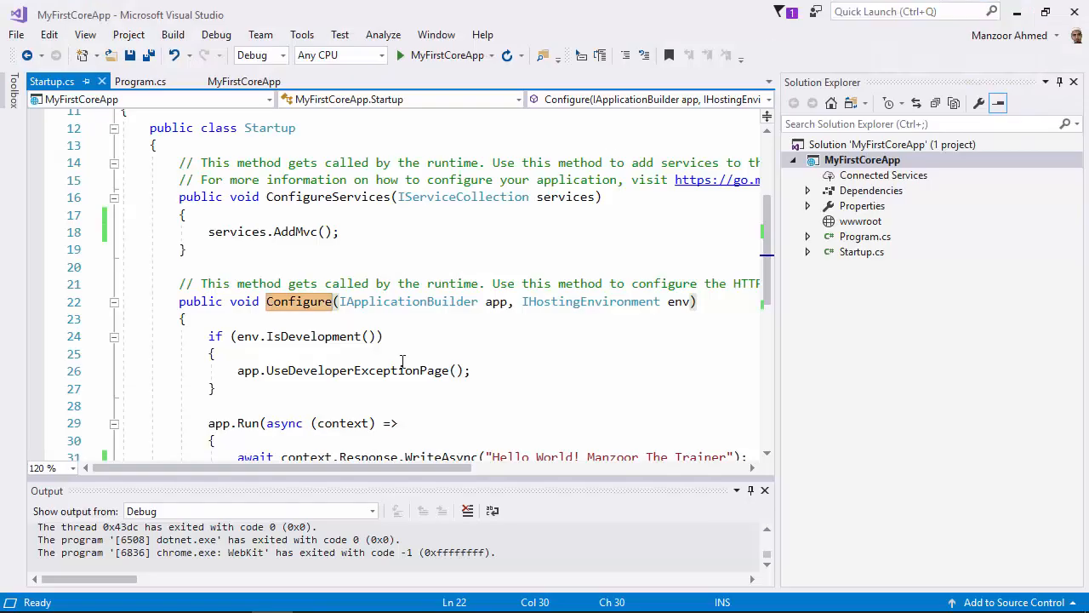
Delete services.AddMvc() and the app.Run Hello World block, leaving both method bodies empty
left_click(425, 232)
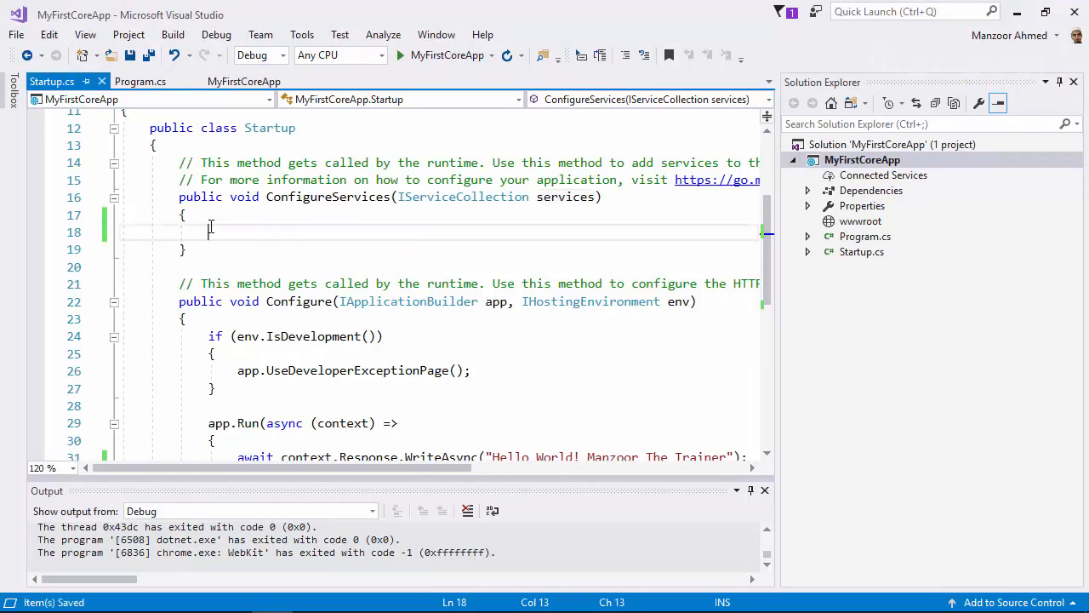
scroll("down", 3)
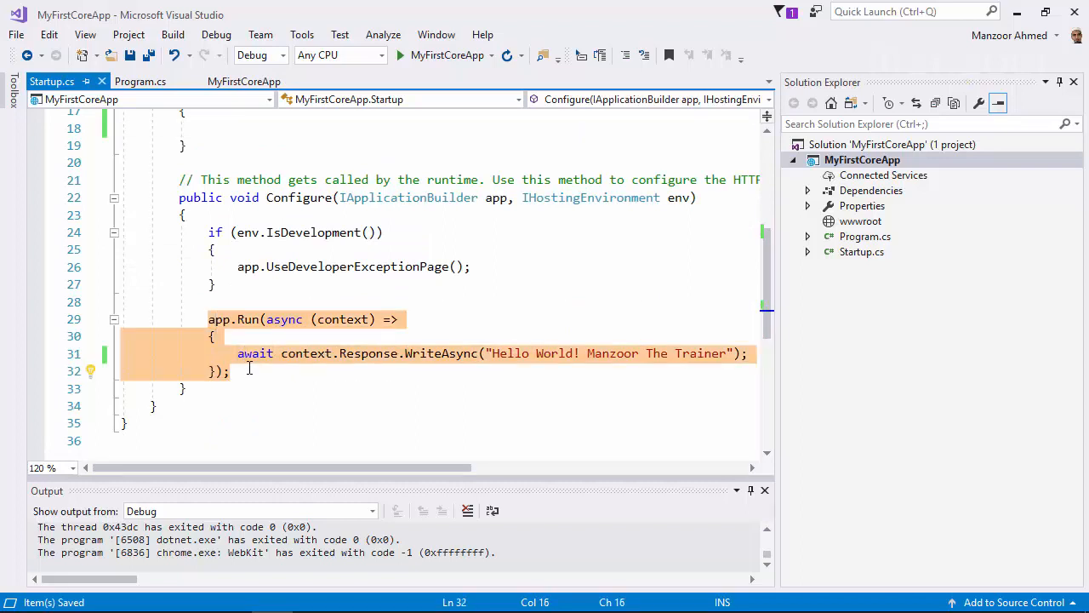
key("Delete")
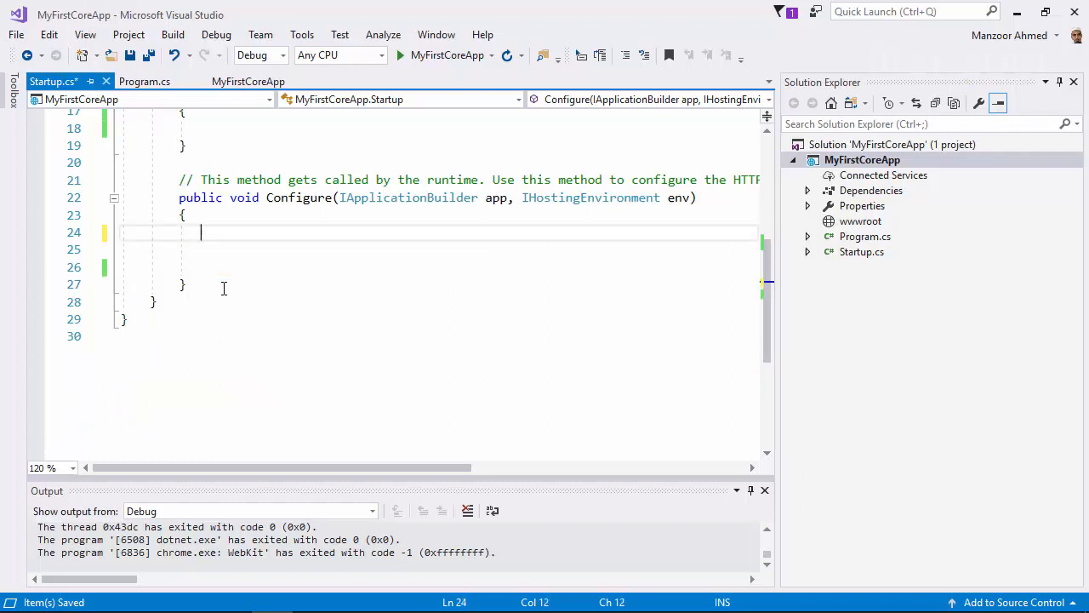
scroll("up", 3)
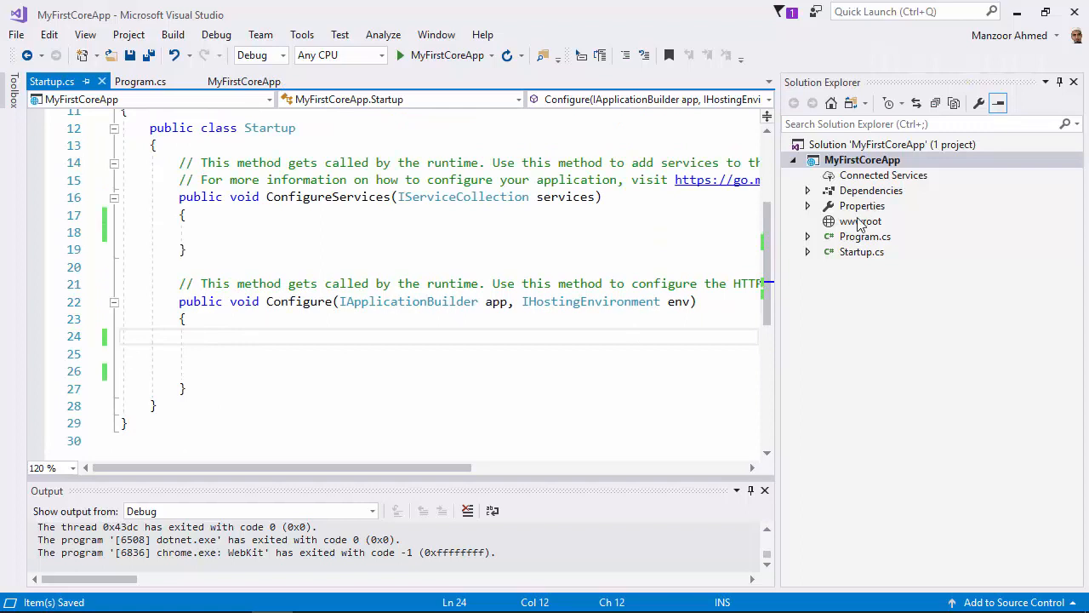
Add a new HTML Page item named home.html under the wwwroot folder
left_click(861, 221)
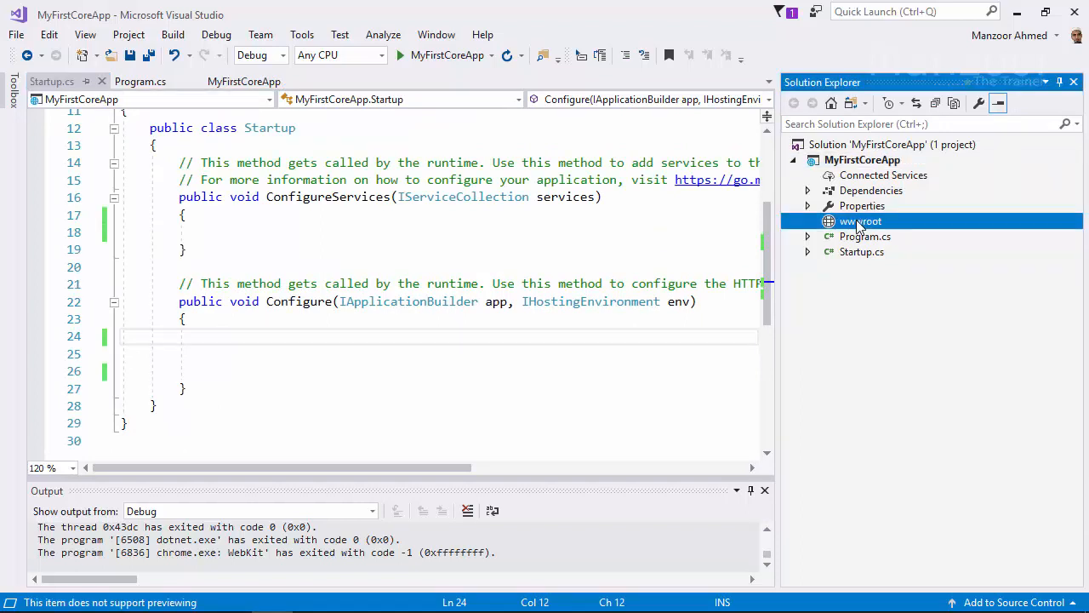
right_click(862, 222)
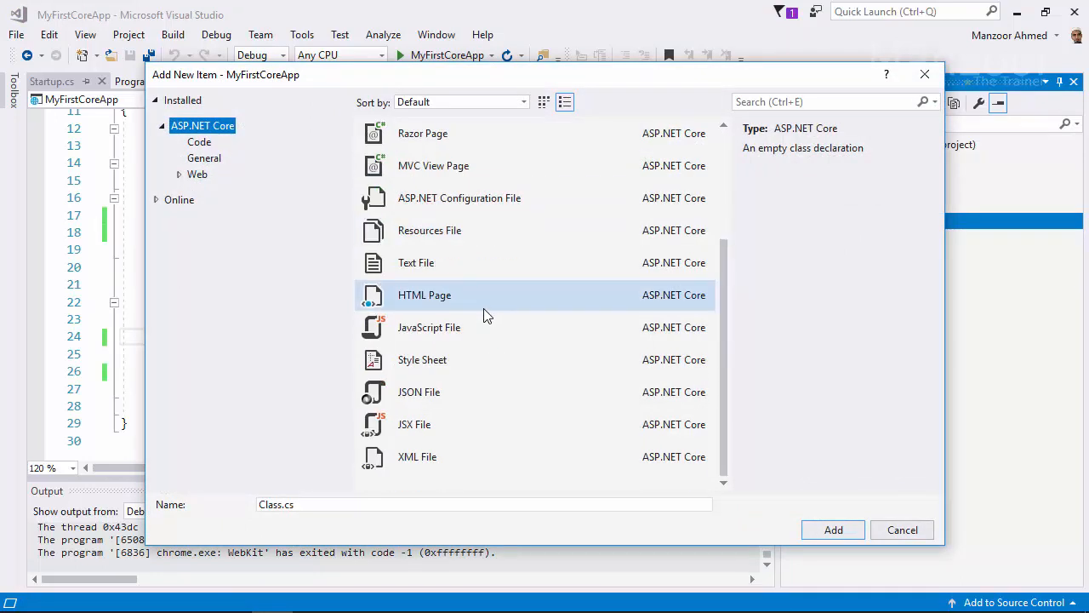
left_click(425, 294)
type("home.html")
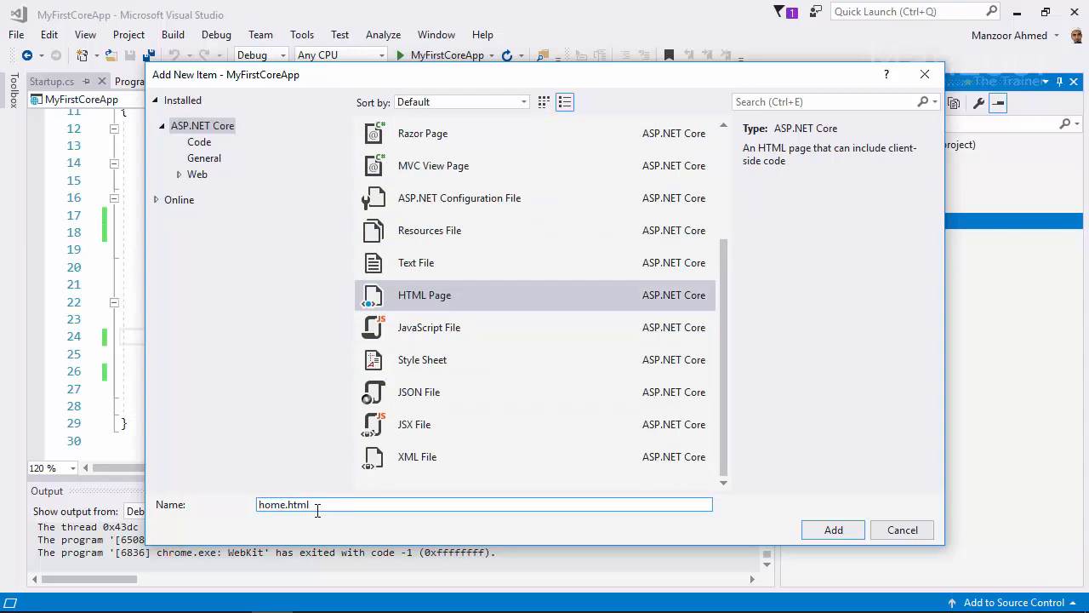
left_click(832, 529)
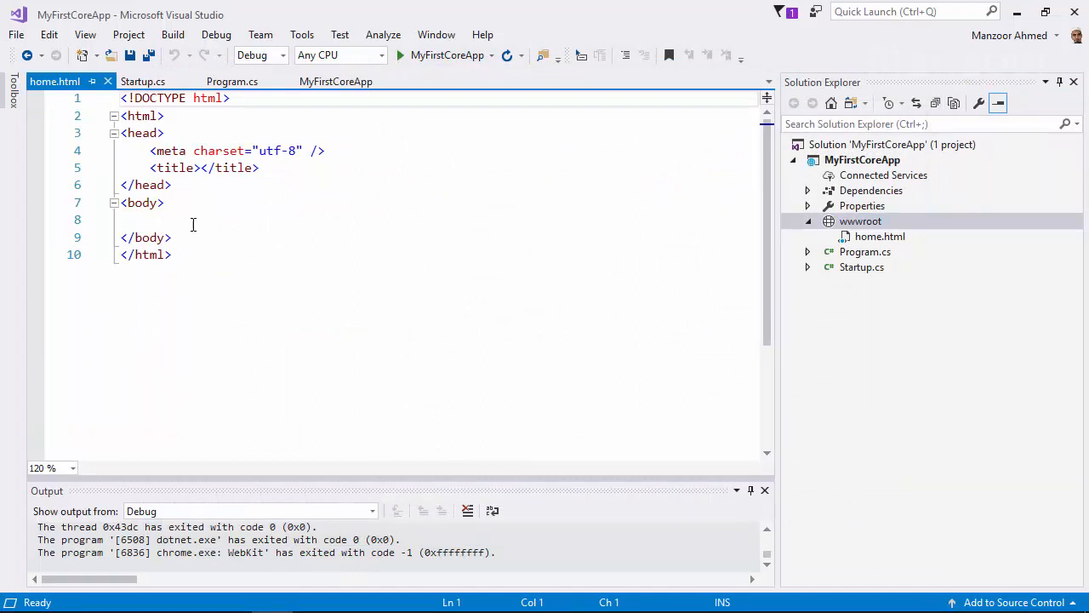
Write an <h1> reading 'Welcome to the world of .Net core :)' in home.html and save it
type("<")
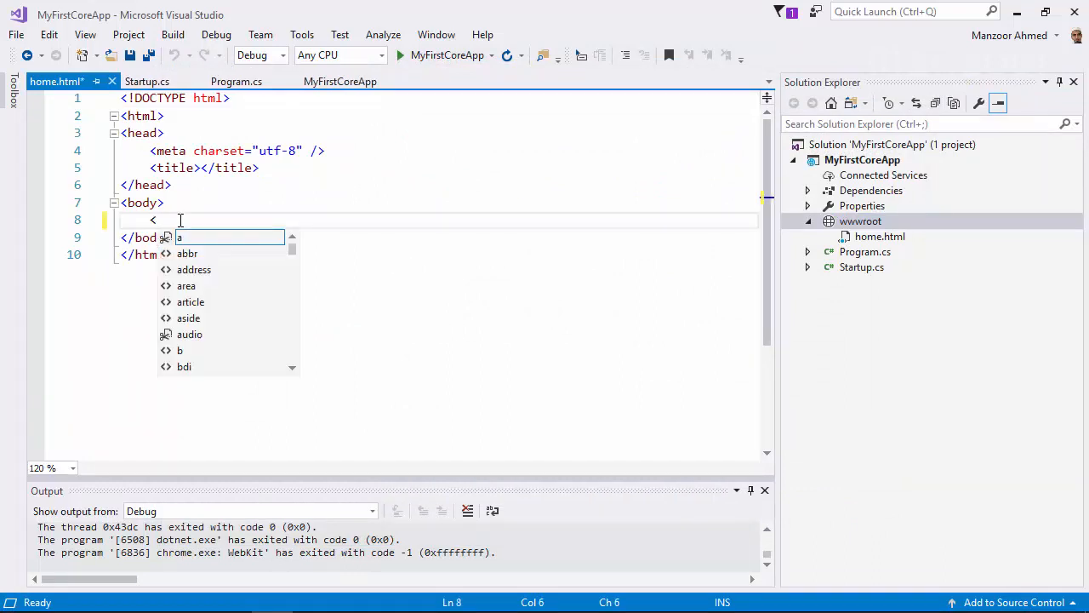
type("h1")
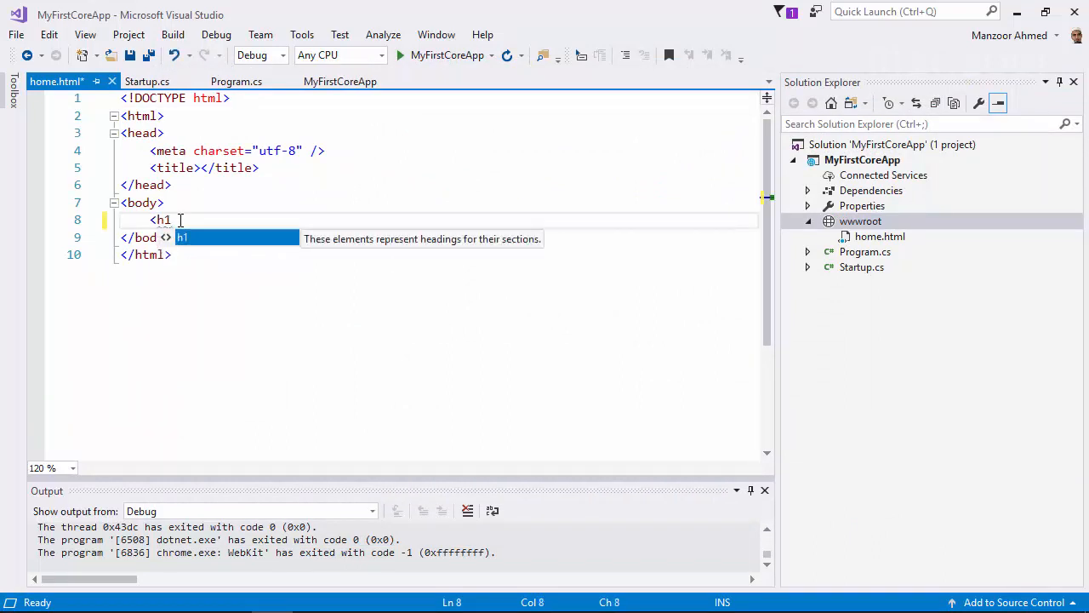
type(">Welcome to the</h1>")
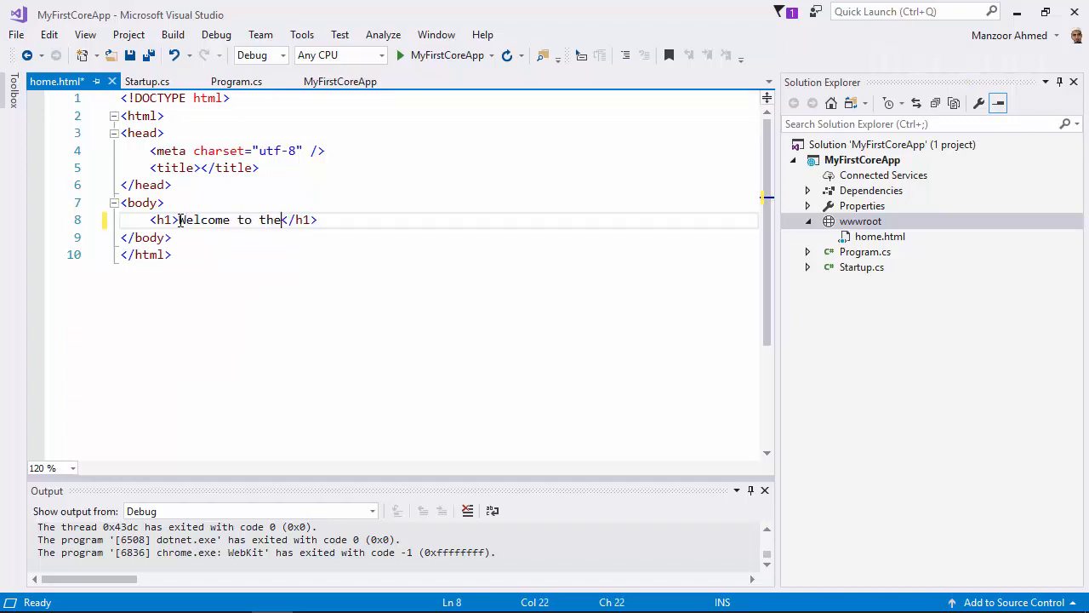
type("world o")
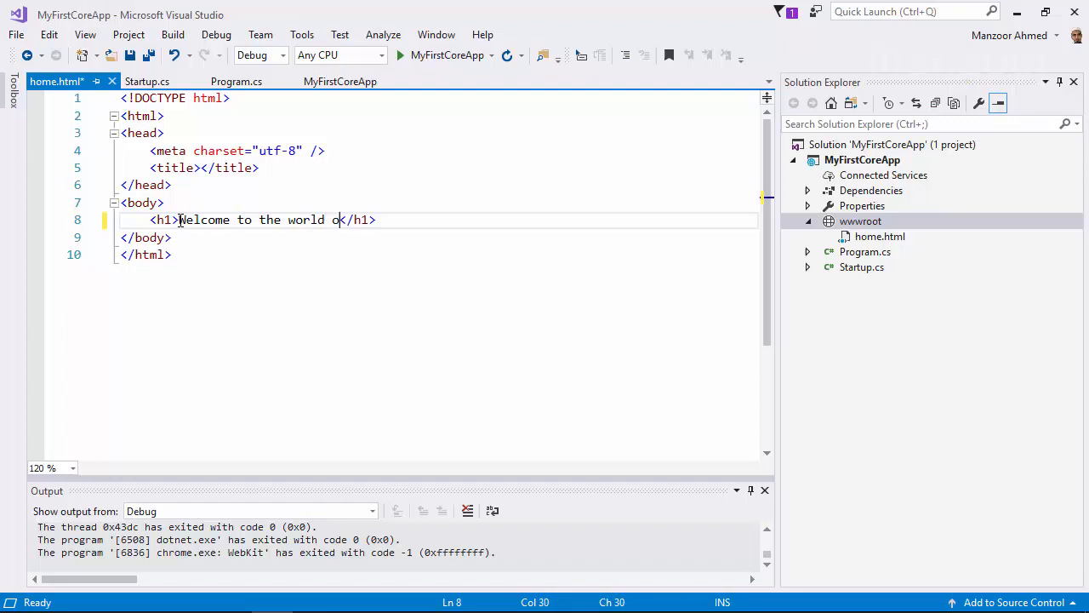
type("f .Net")
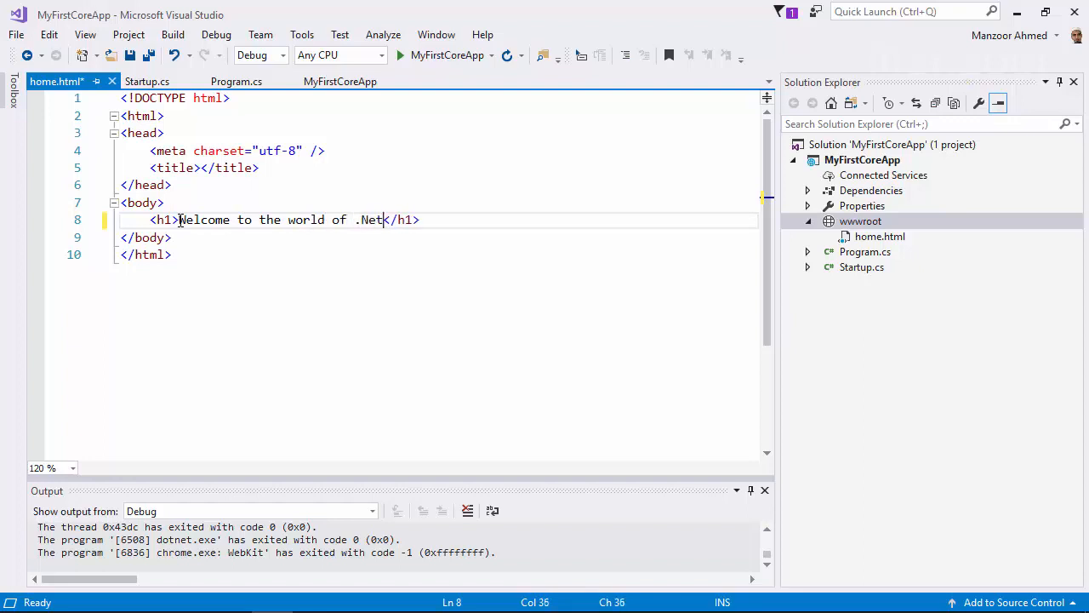
type("core")
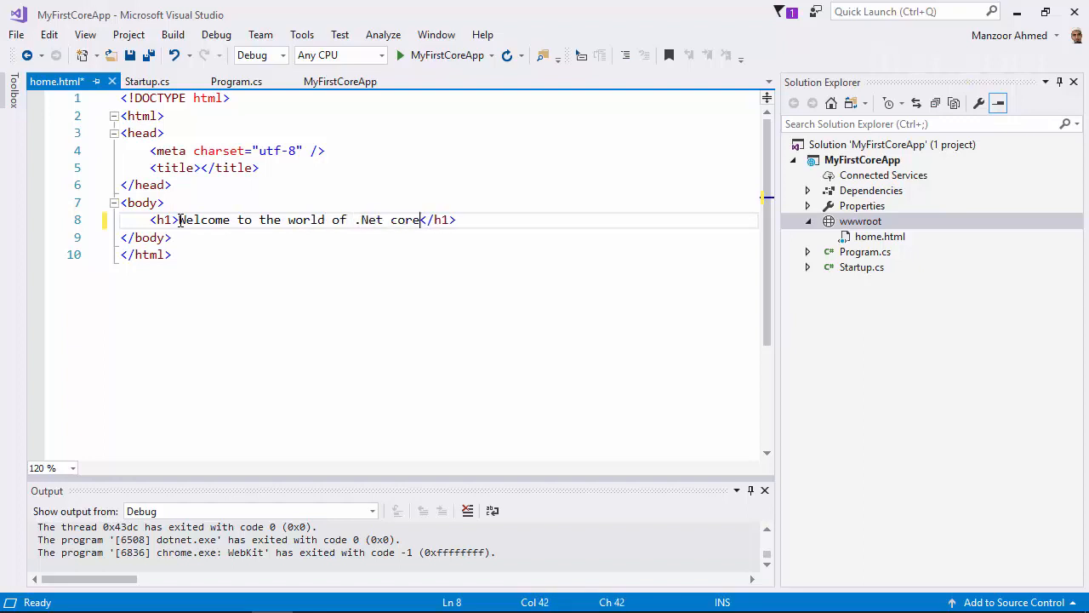
type(":)")
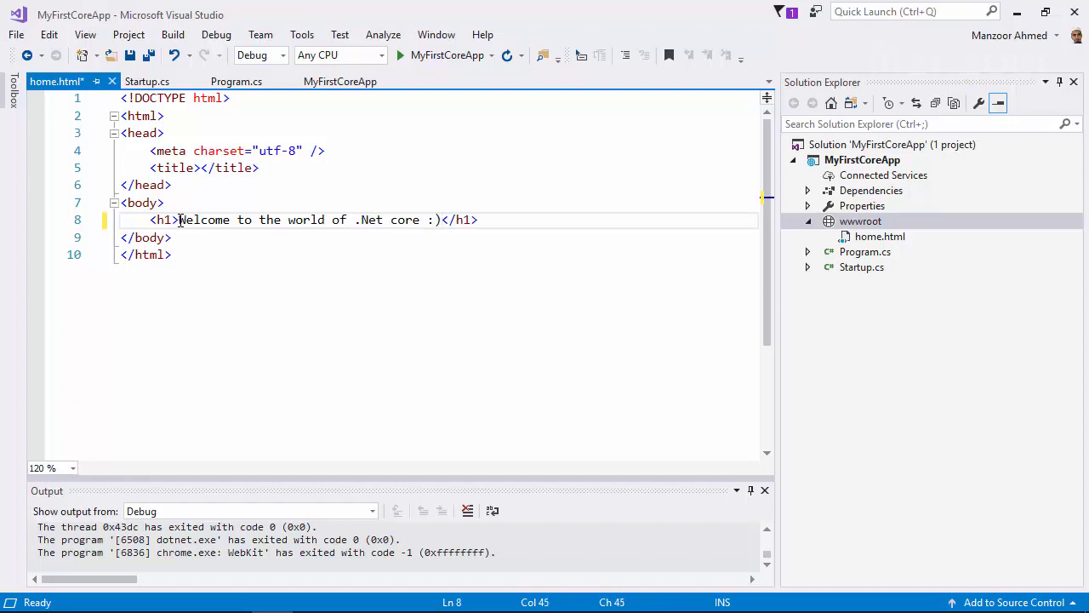
mouse_move(131, 54)
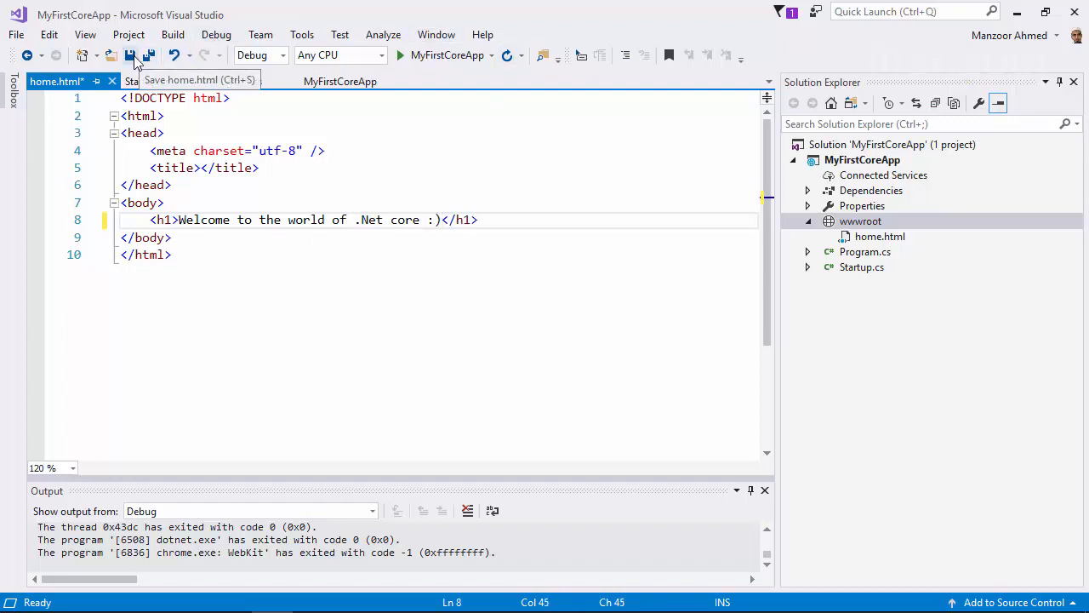
left_click(130, 55)
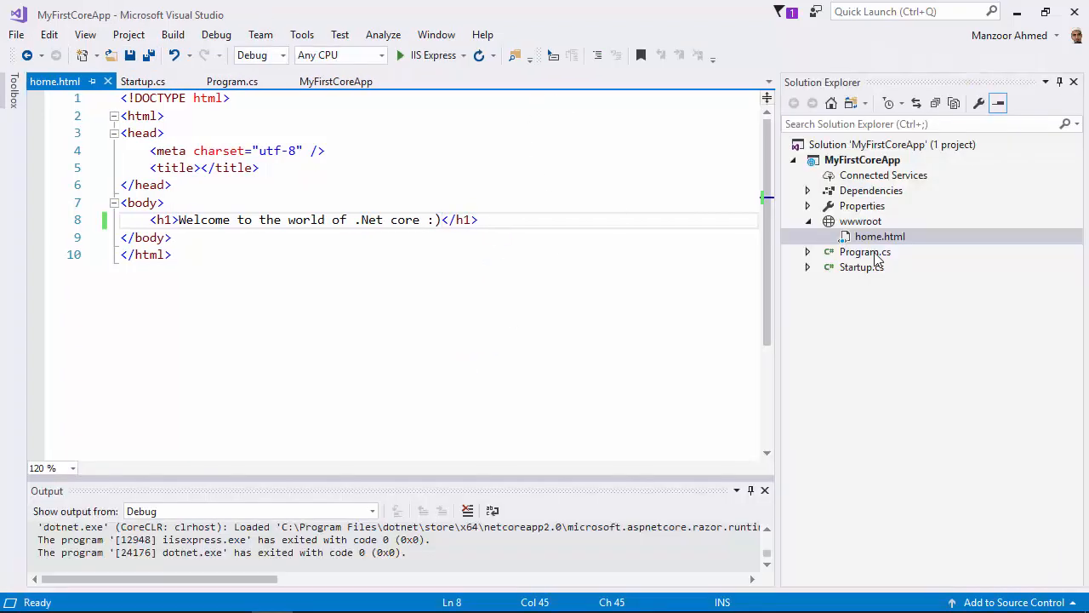
mouse_move(432, 54)
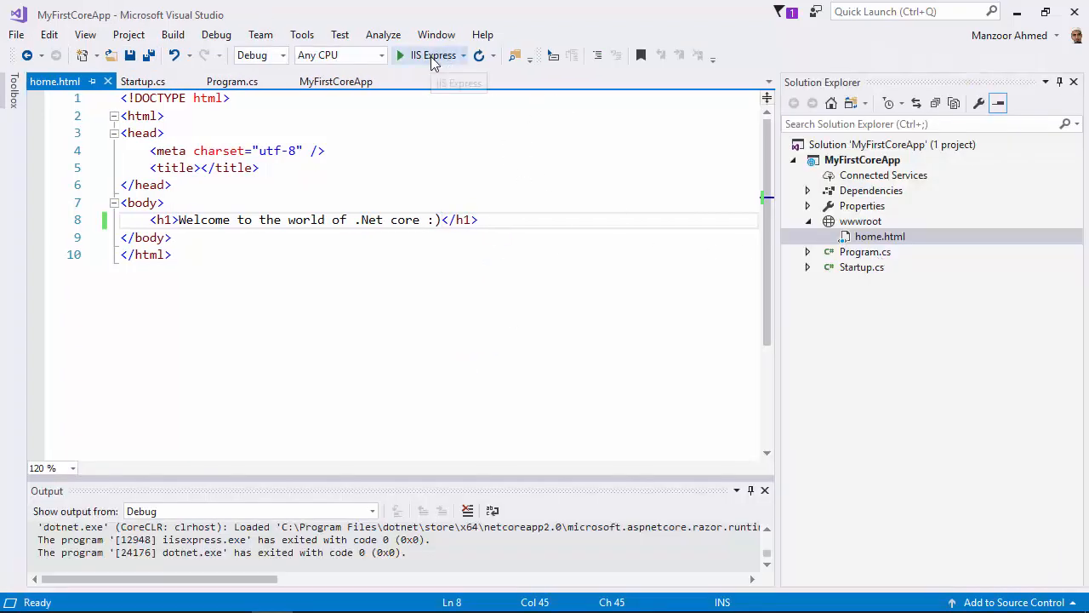
Run the app with IIS Express so it opens on localhost in the browser
left_click(433, 54)
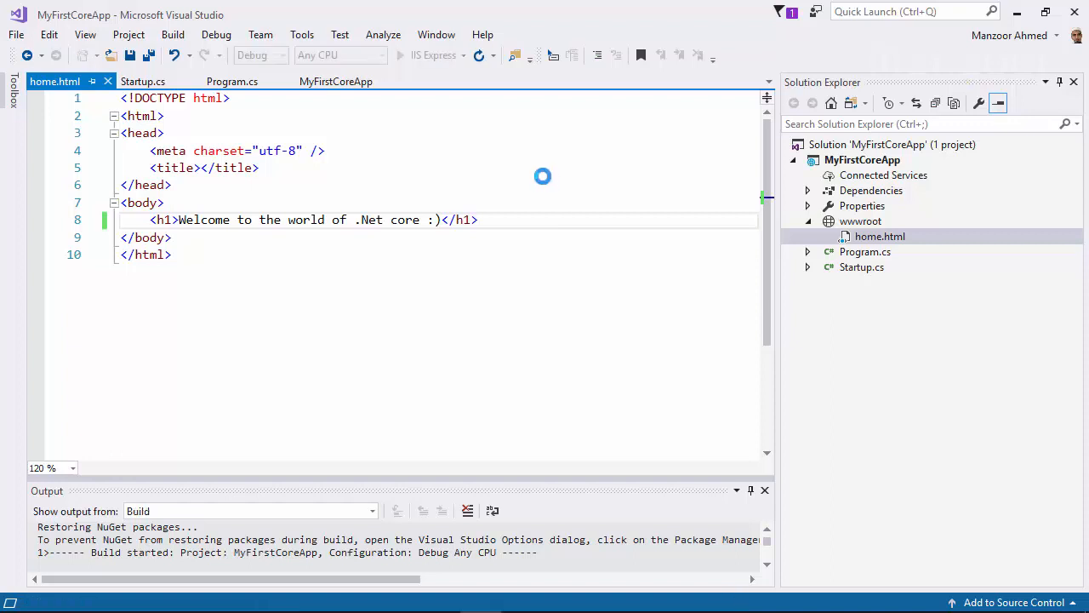
left_click(398, 54)
type("localhost:60263/hom")
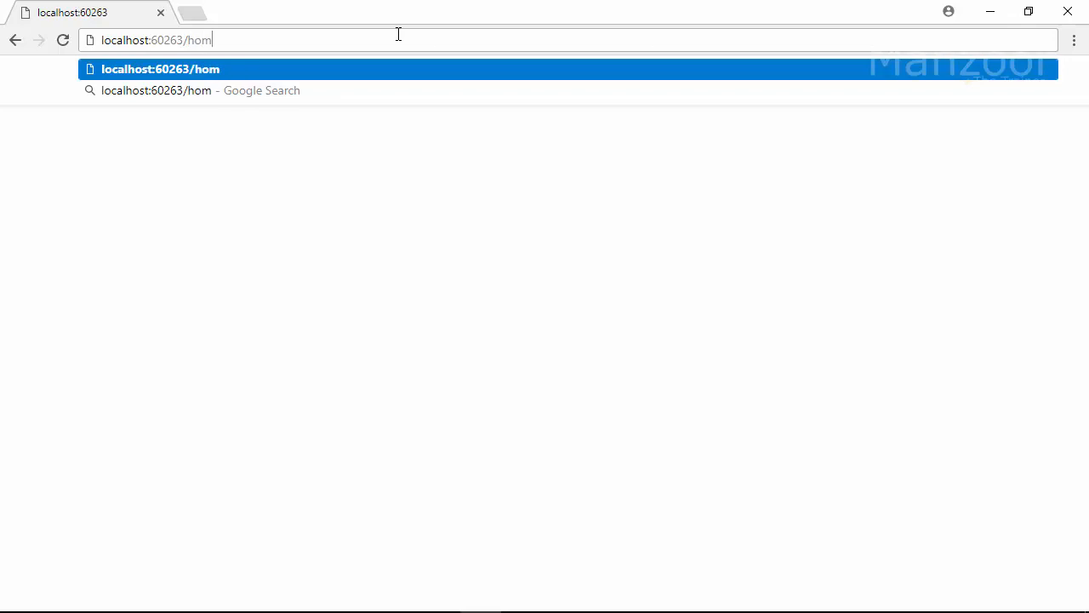
Request localhost:60263/home.html and reload with the Network panel showing 404 Not Found
type("e.html")
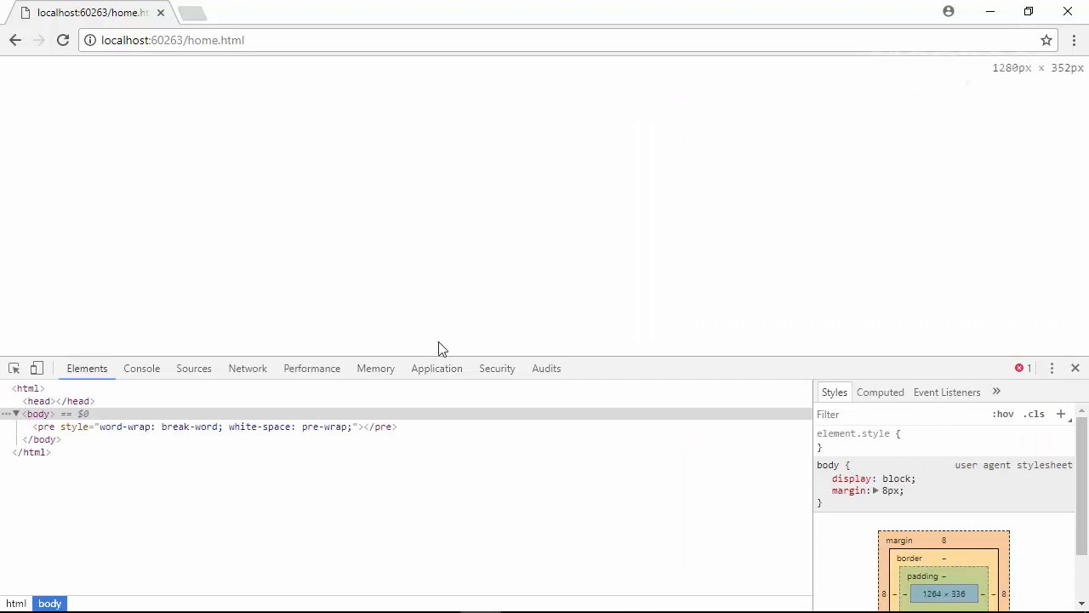
left_click(247, 368)
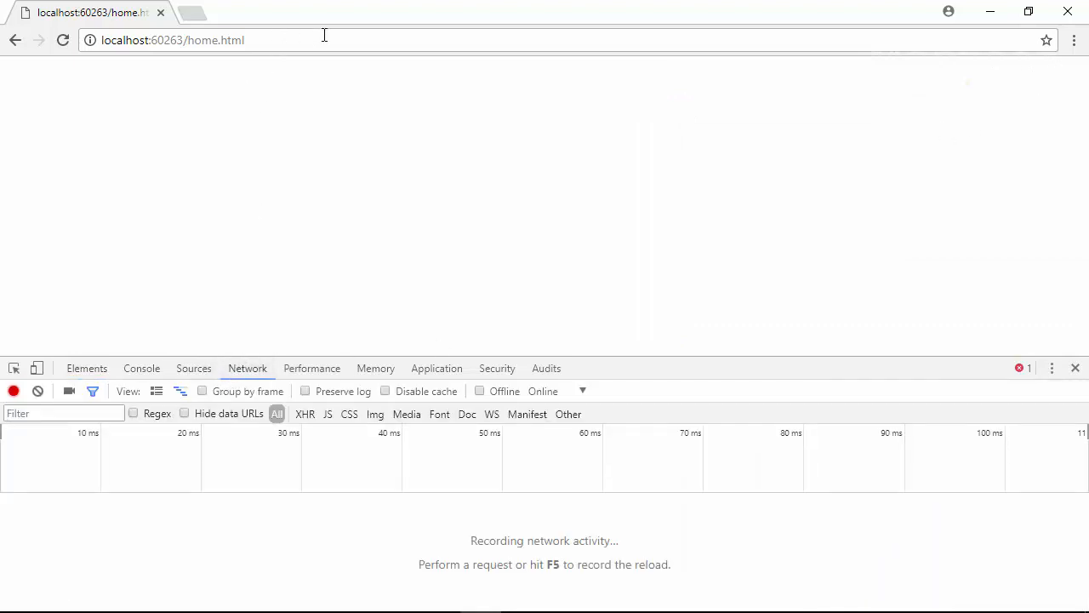
key("F5")
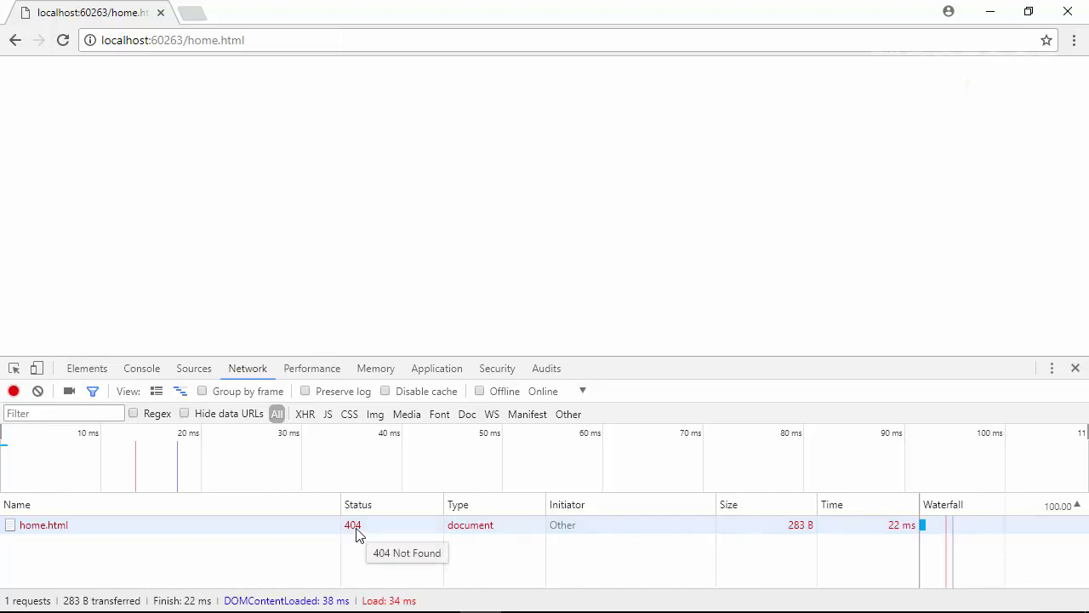
mouse_move(364, 532)
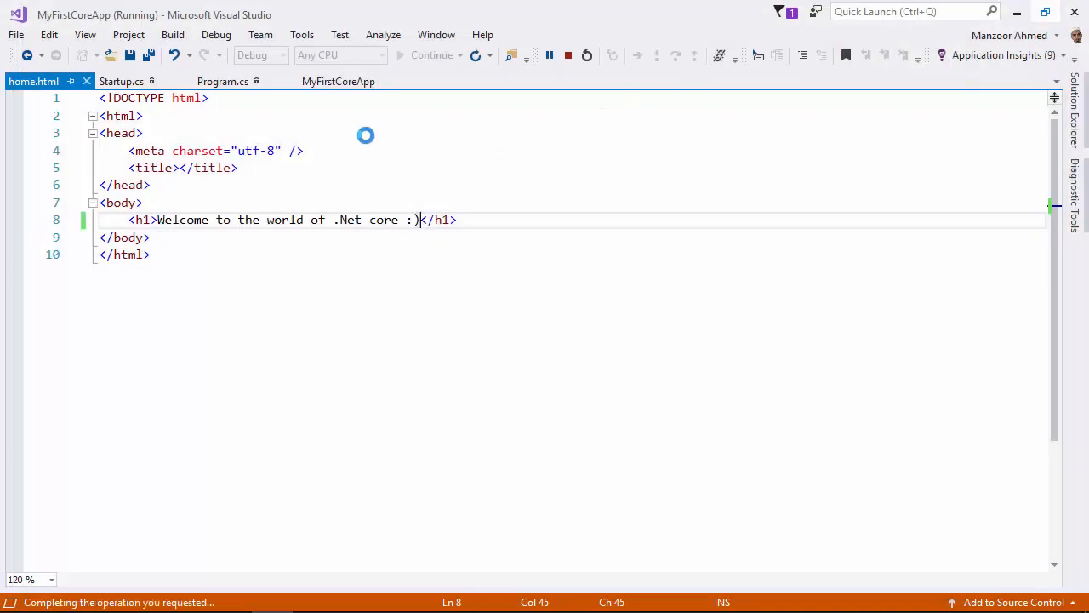
Stop the app, add app.UseStaticFiles(); to Configure in Startup.cs and save
left_click(143, 82)
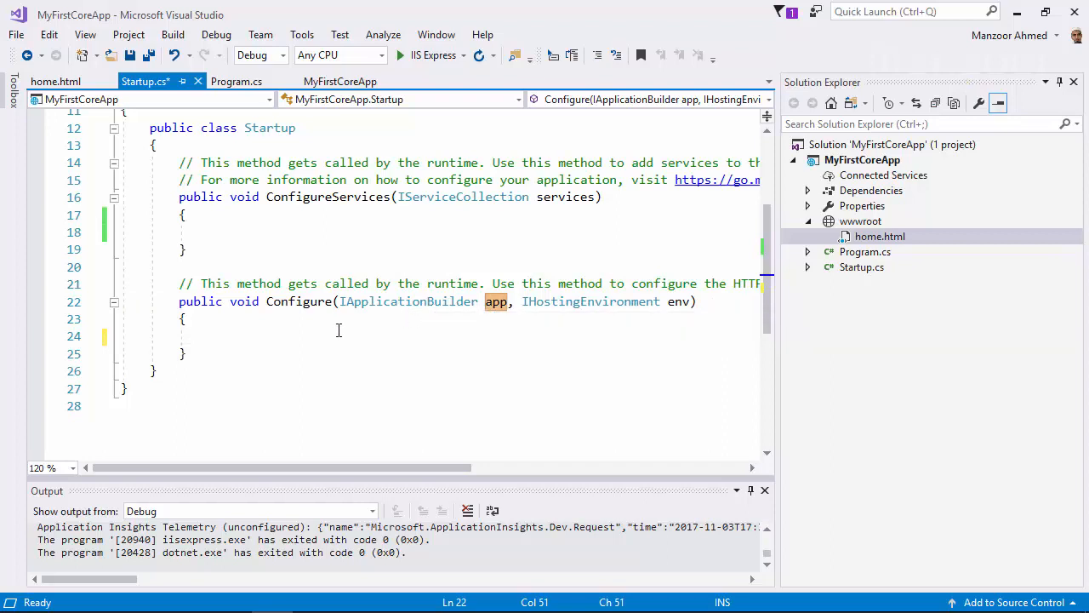
type("a")
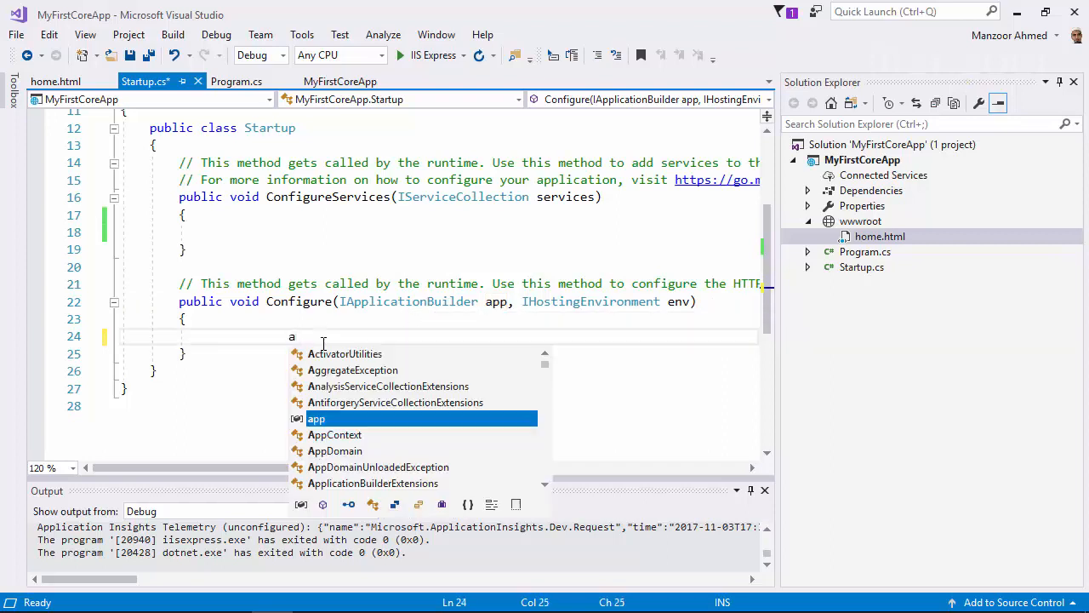
type("pp.")
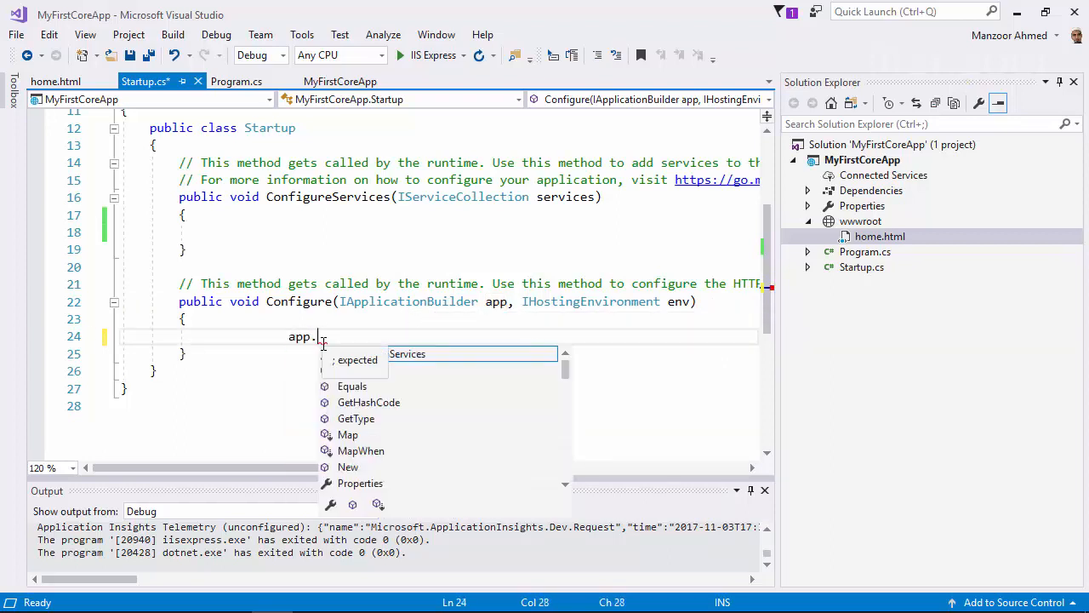
type("use")
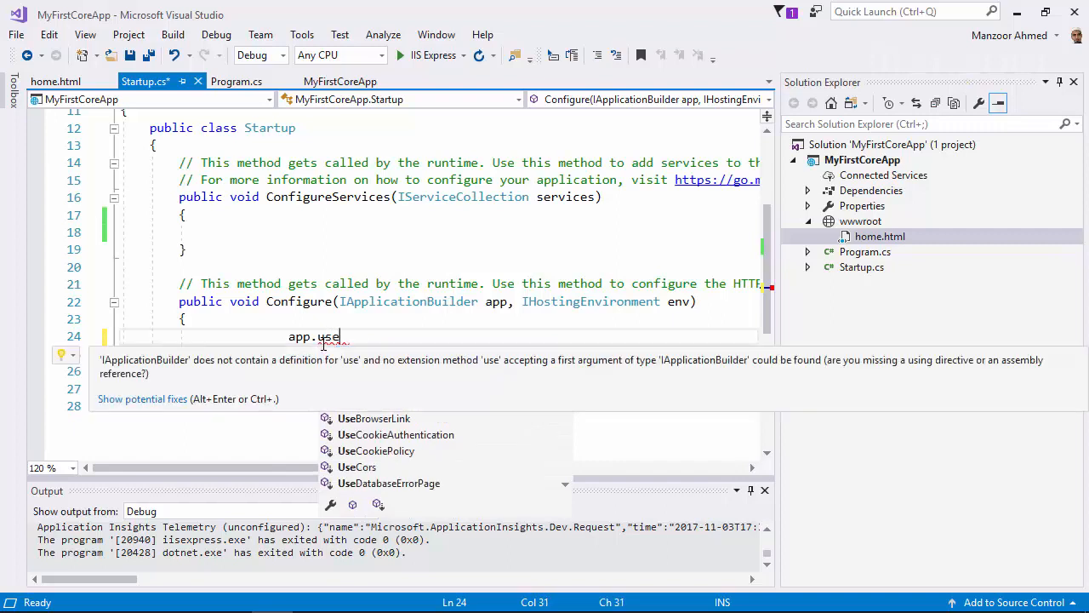
type("s")
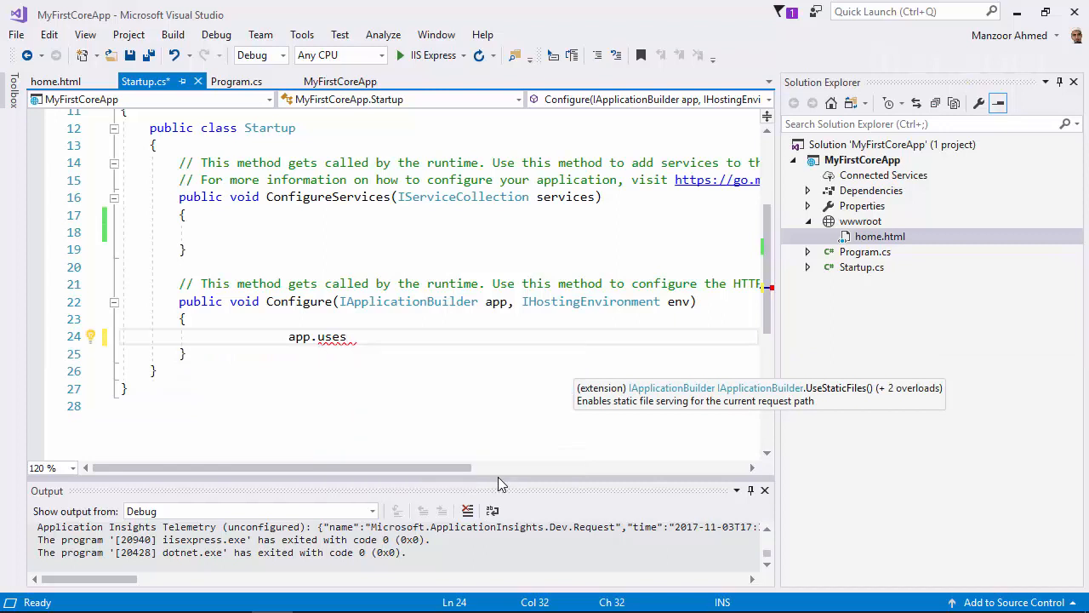
type("UseStaticFiles()")
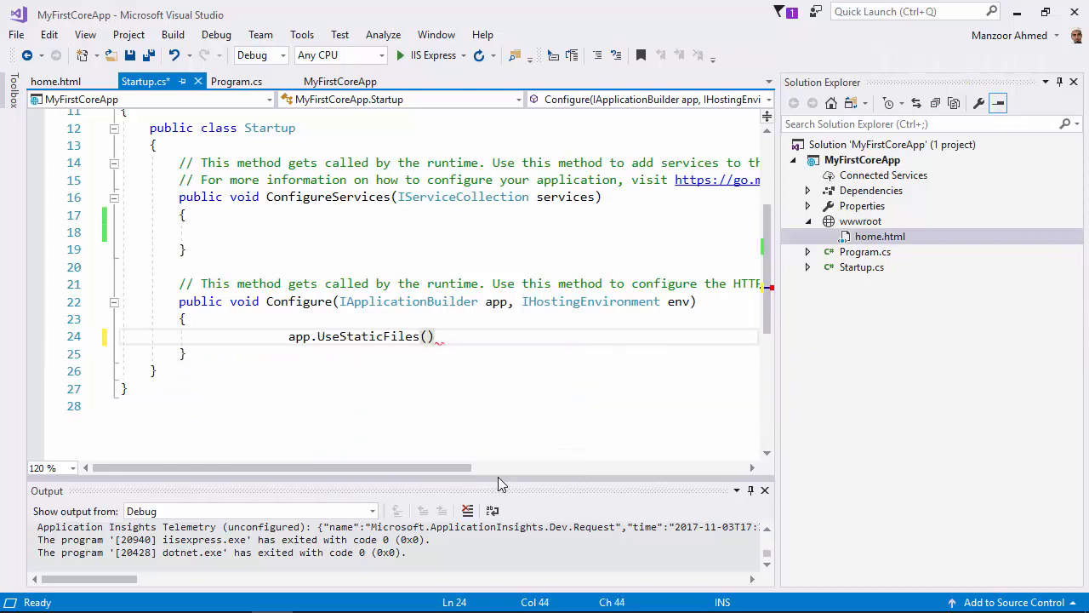
type(";")
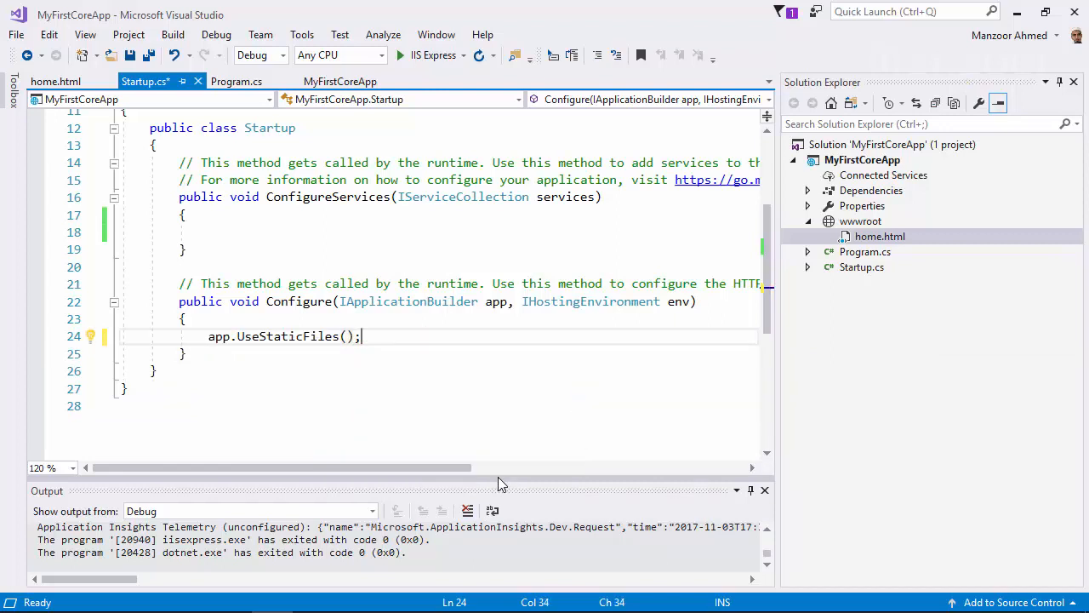
key("ctrl+s")
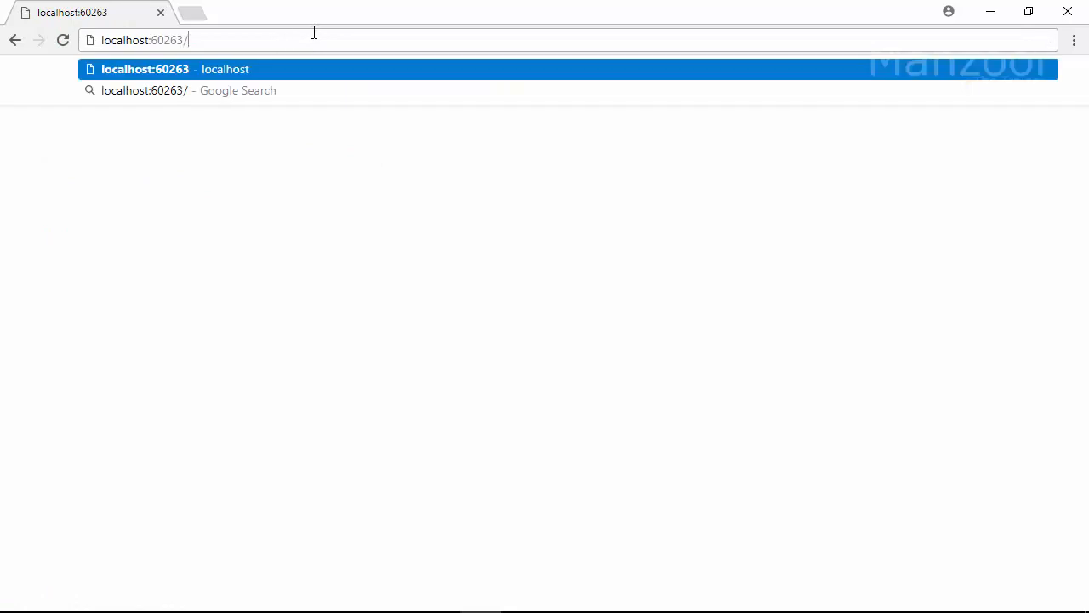
Load localhost:60263/home.html and select the 'Welcome to the world of .Net core :)' heading
type("home.html")
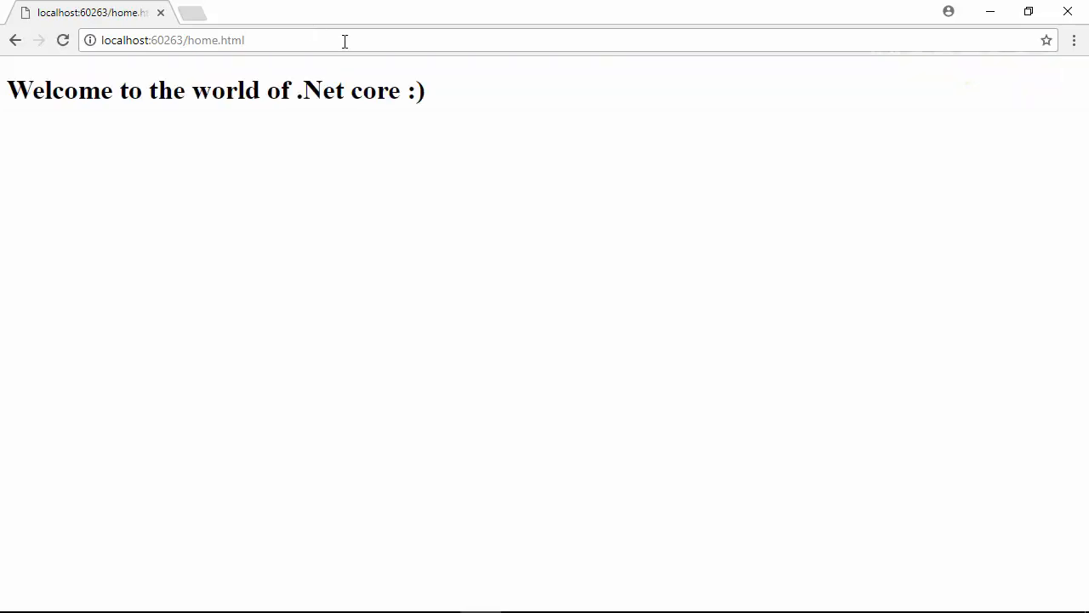
triple_click(213, 90)
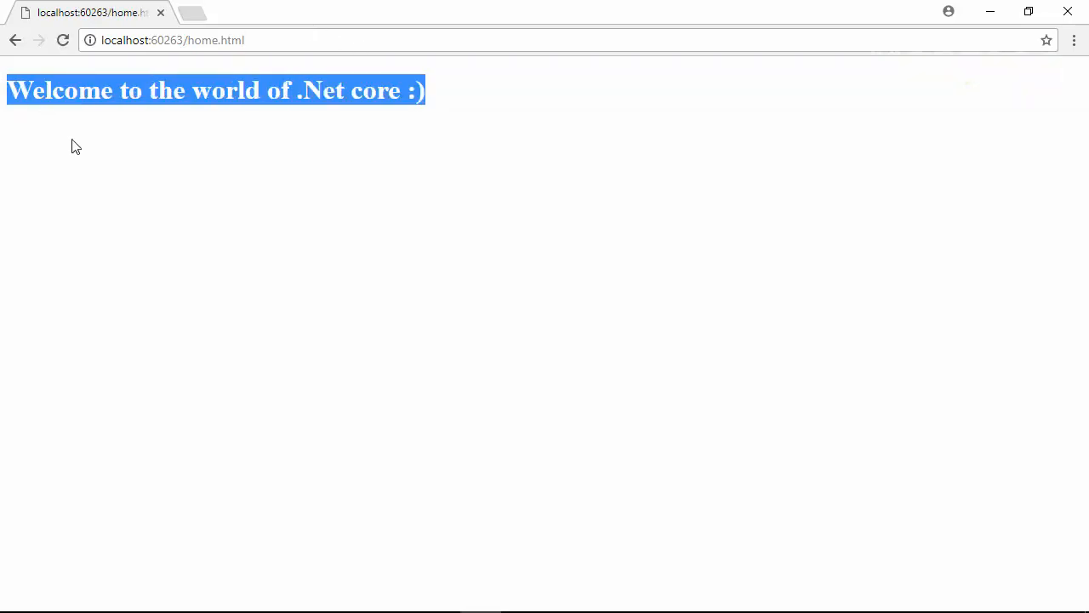
left_click(378, 170)
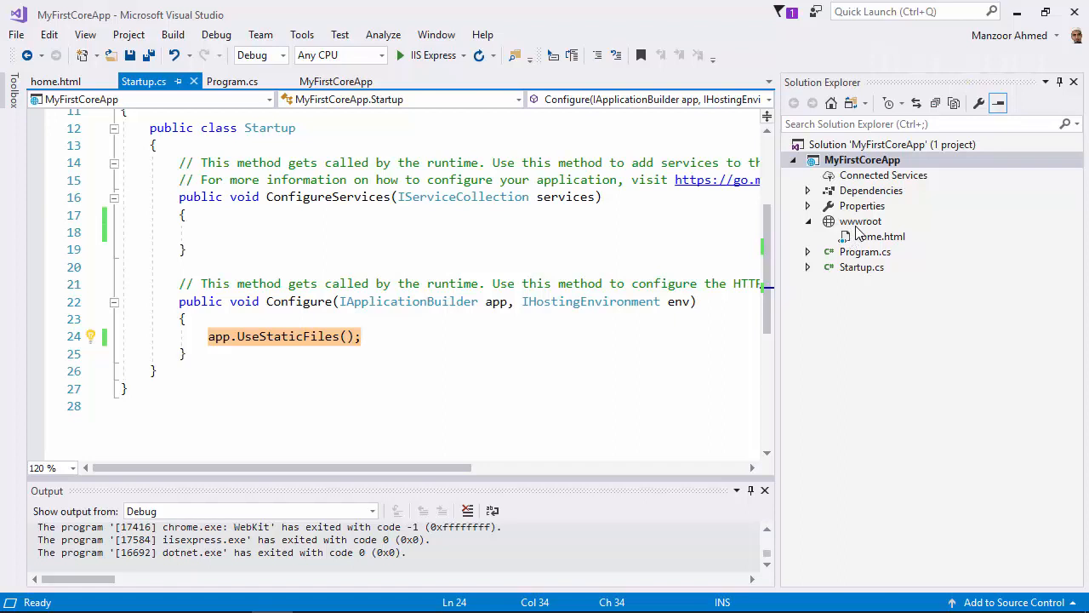
Add index.html under wwwroot with an <h1> 'This is index page' and run the app
left_click(862, 222)
type("index.html")
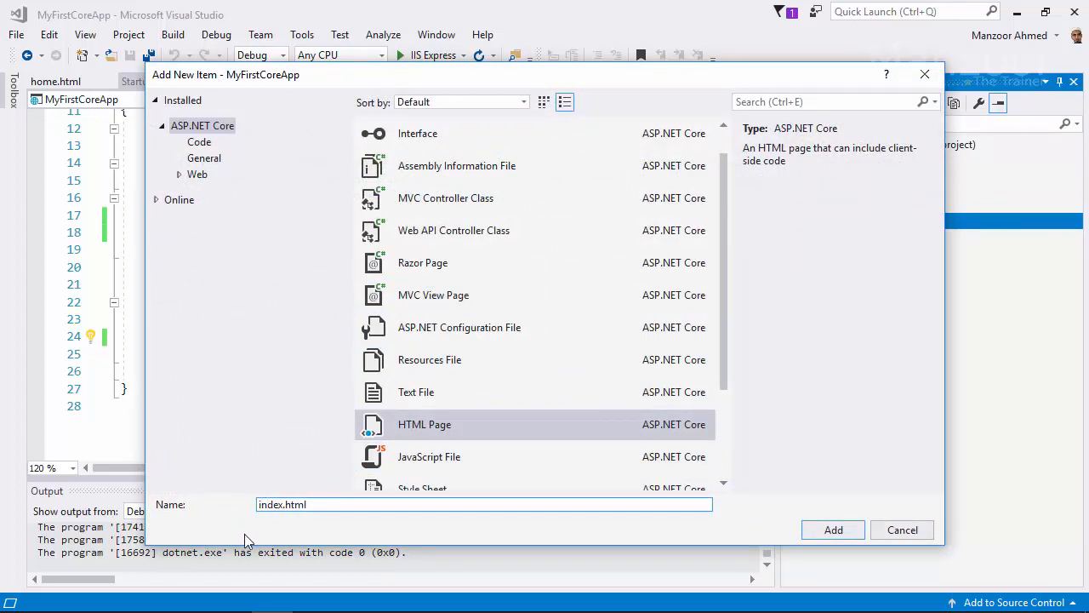
left_click(833, 530)
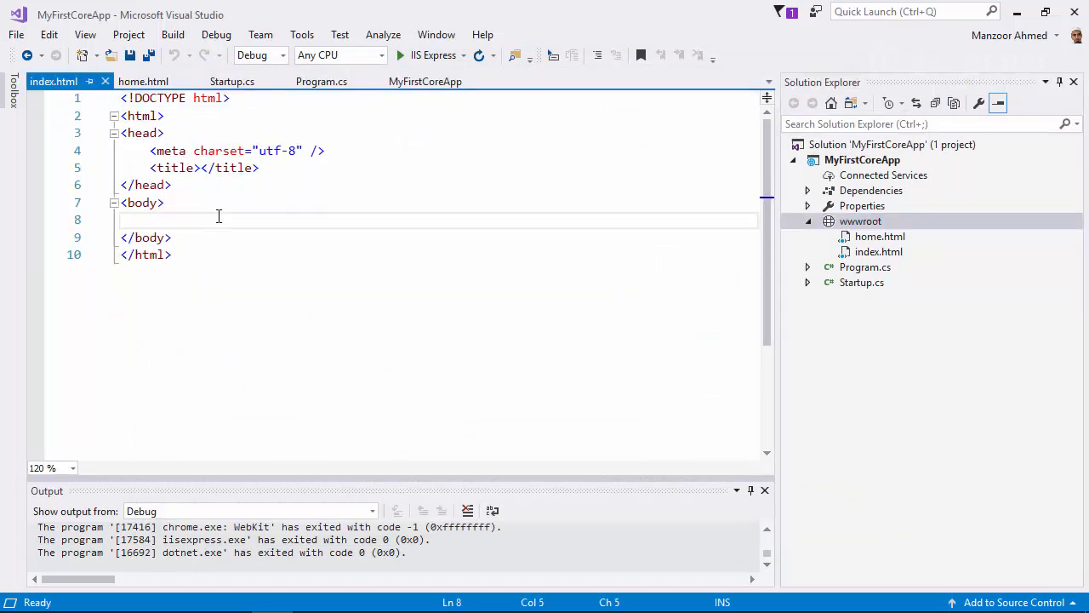
type("<h1>This is ind</h1>")
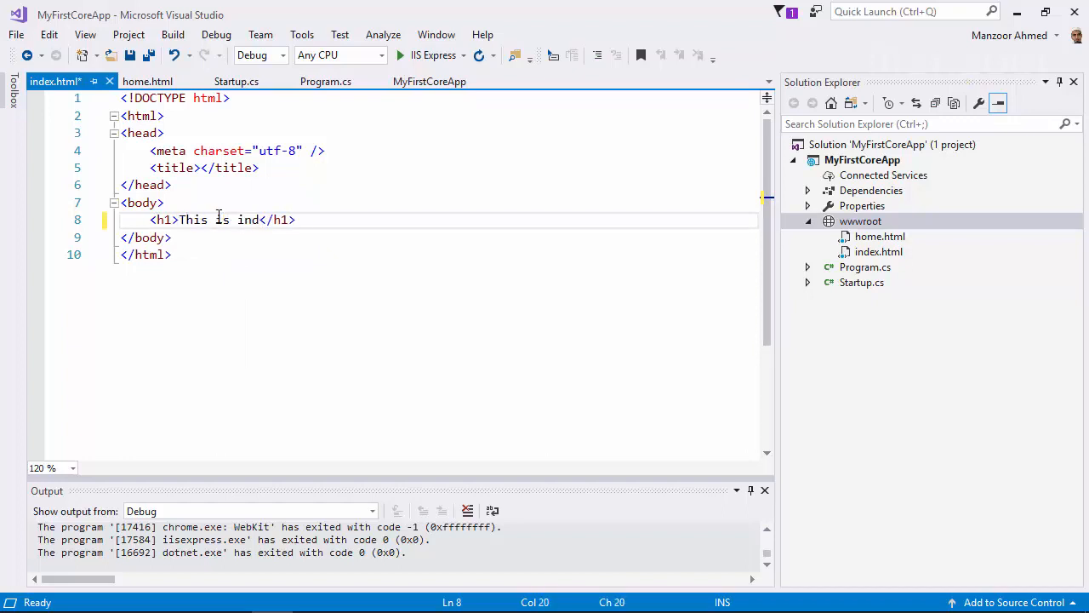
type("ex pag")
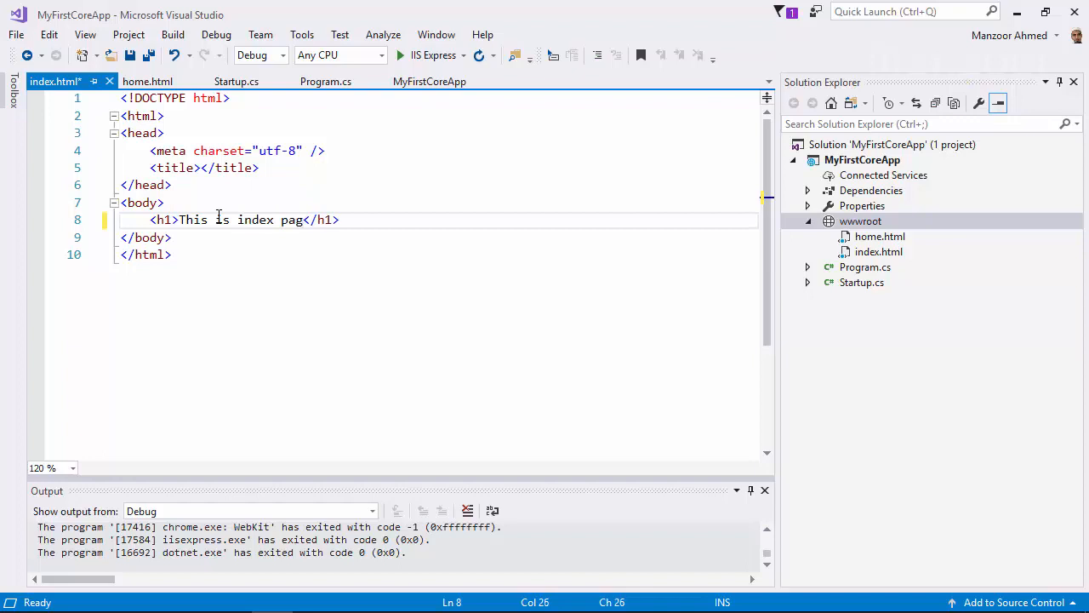
type("e")
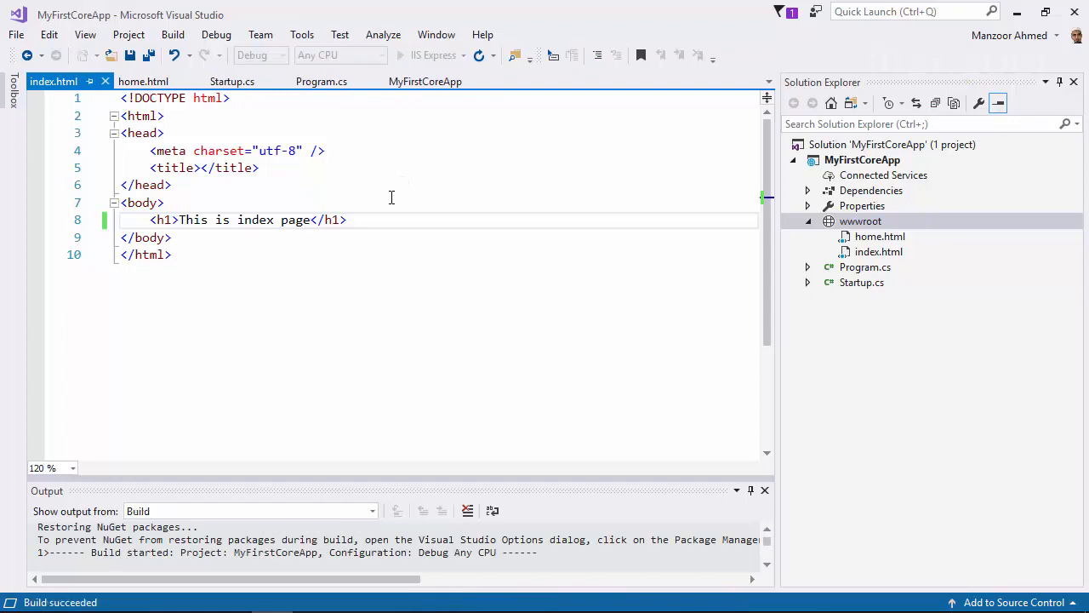
left_click(399, 54)
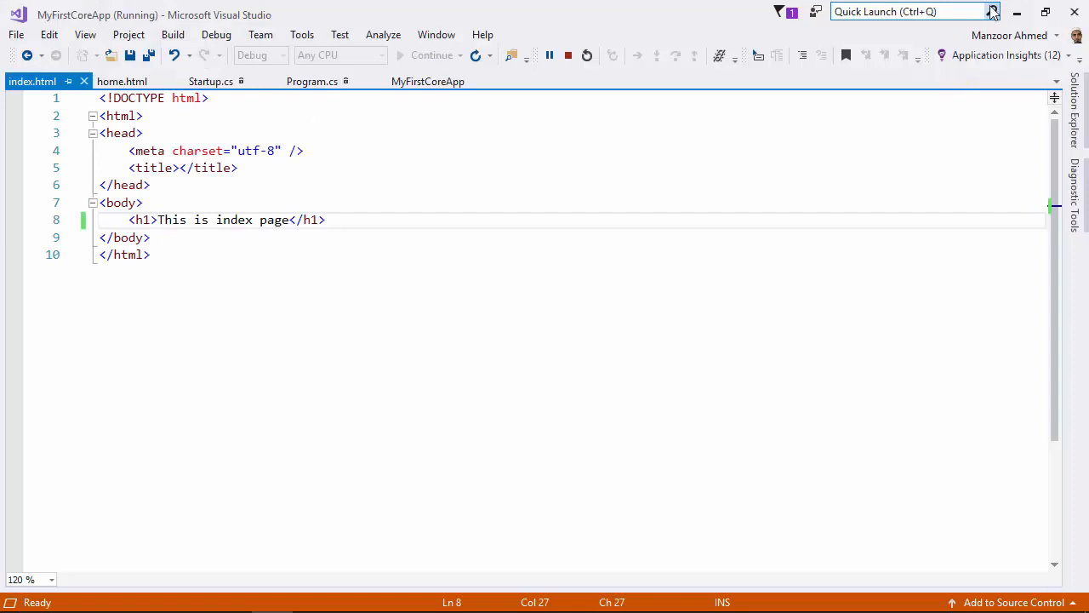
left_click(569, 54)
type("app")
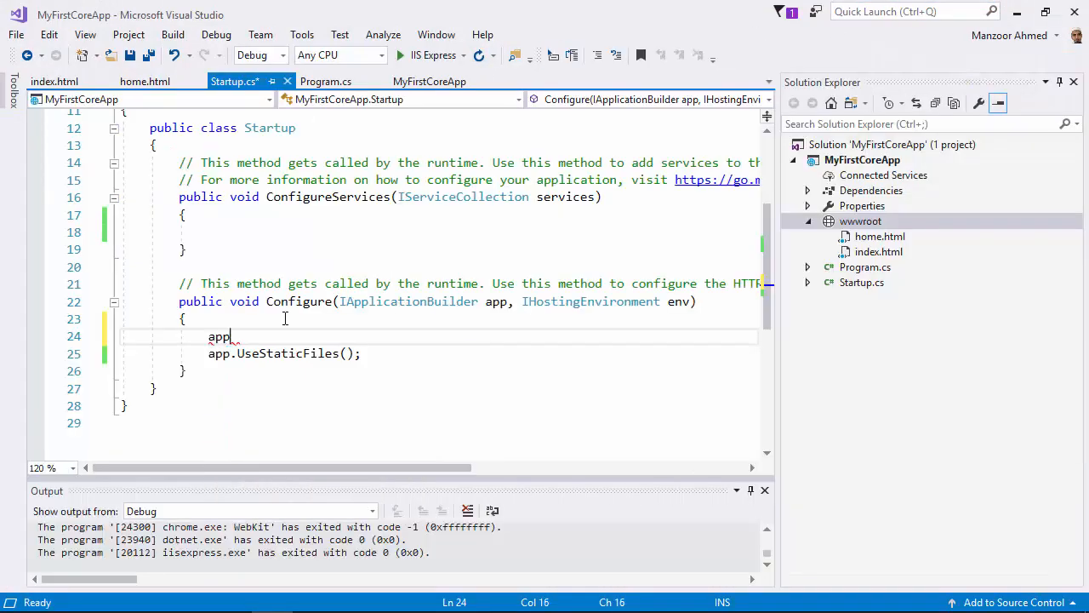
Add app.UseDefaultFiles(); above app.UseStaticFiles() in Configure and save
type(".us")
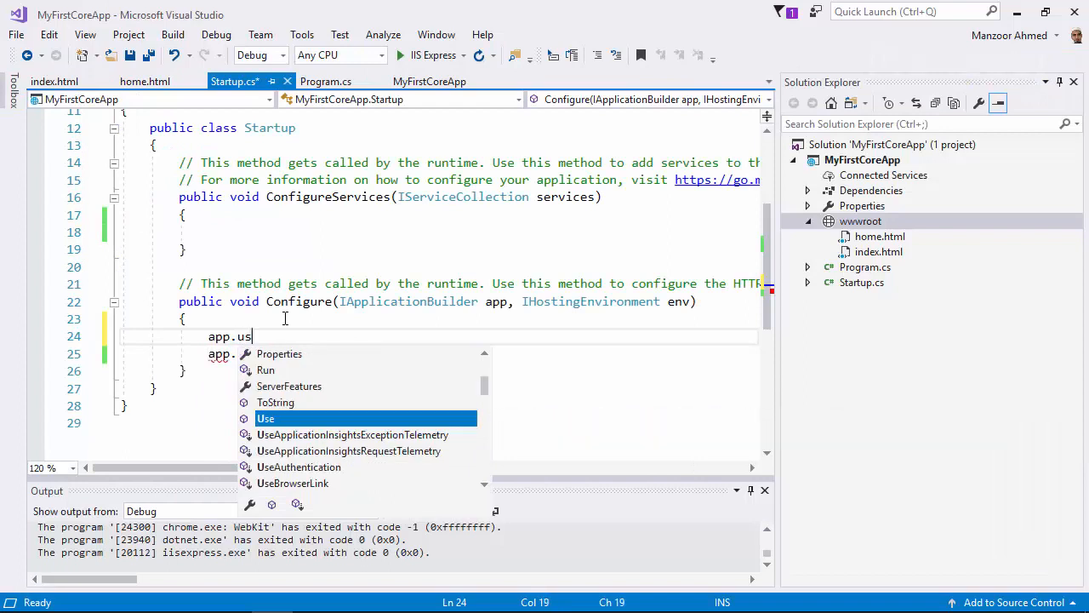
type("eDefaultFile")
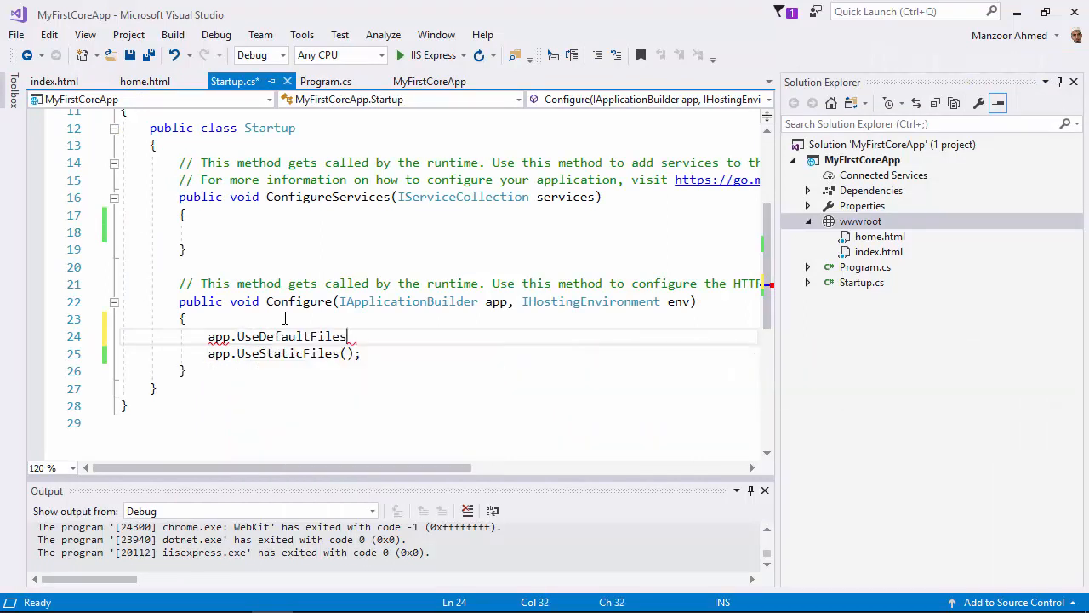
type("();")
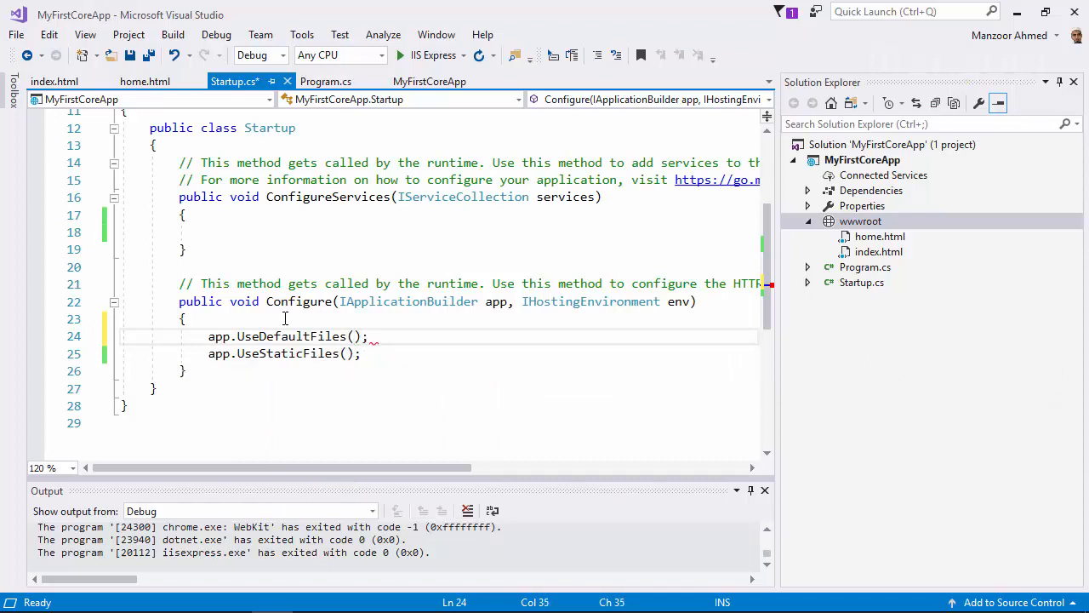
key("ctrl+s")
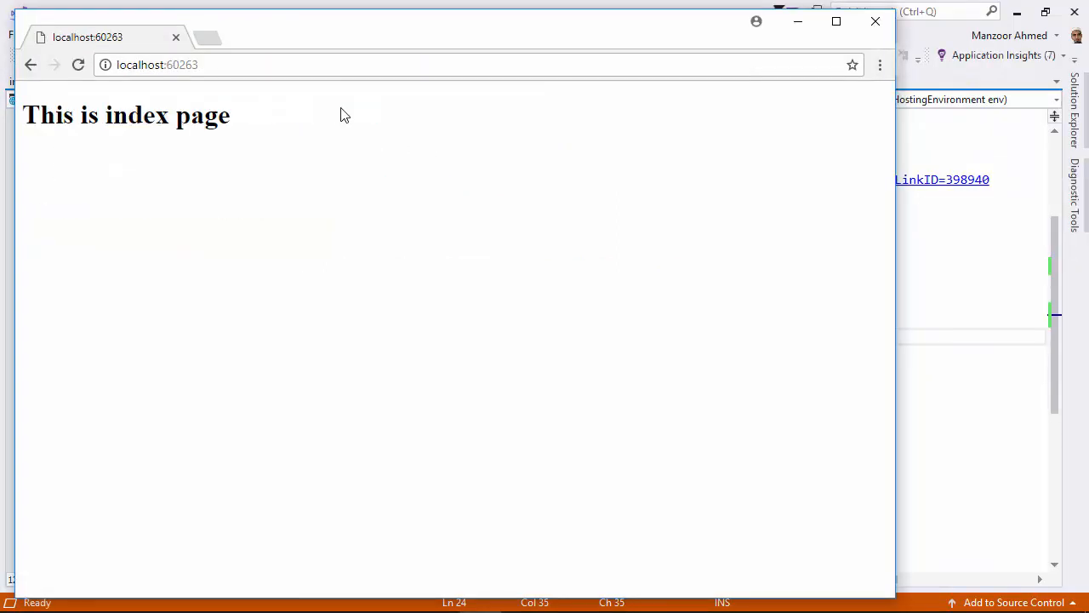
Request localhost:60263/index.html directly to see 'This is index page', then close Chrome
left_click(341, 64)
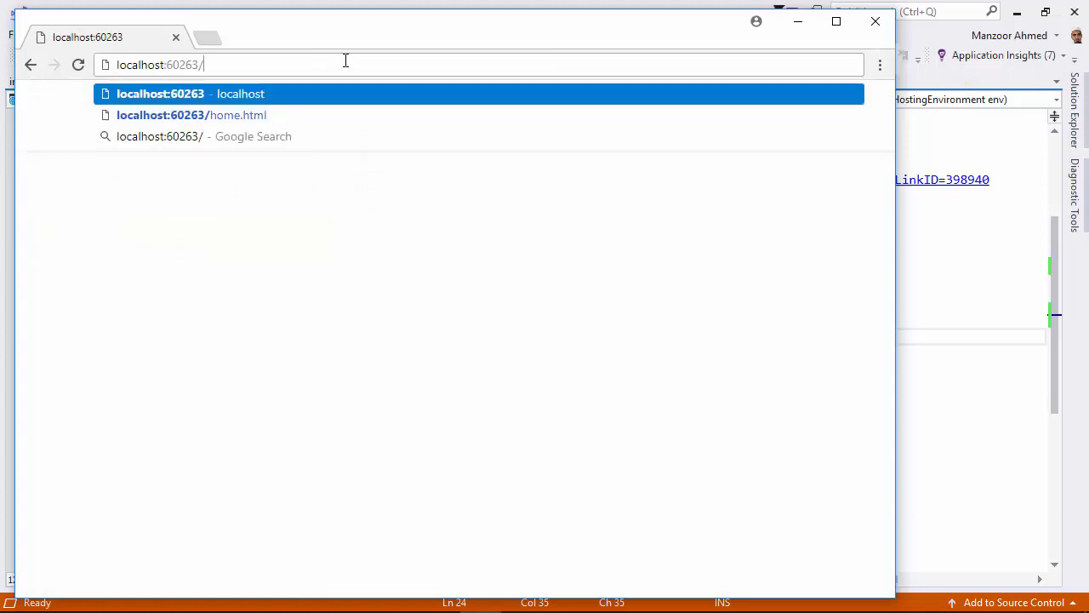
left_click(191, 116)
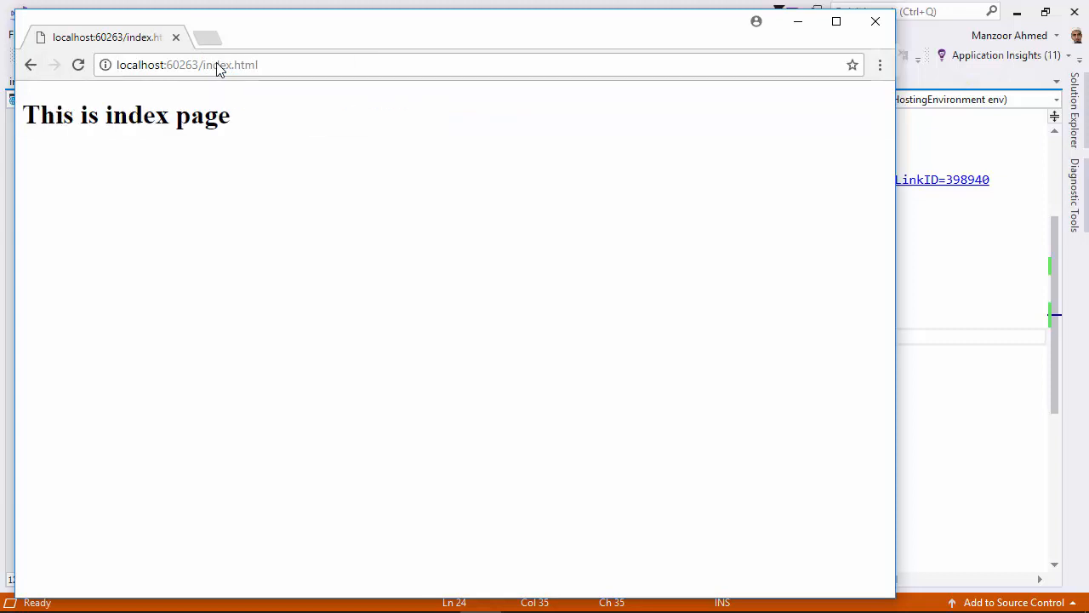
mouse_move(875, 20)
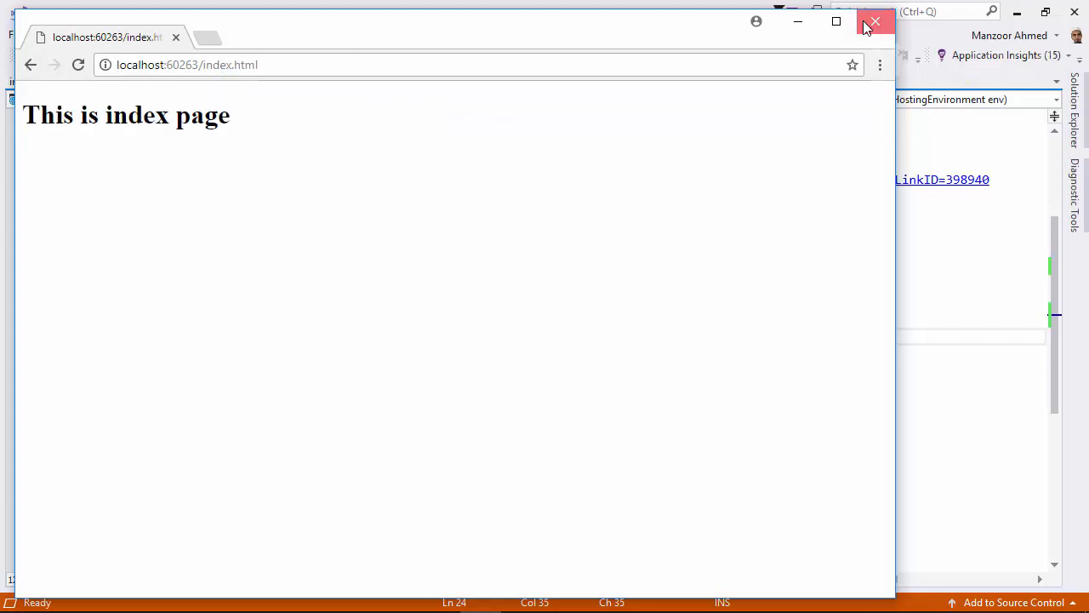
left_click(875, 21)
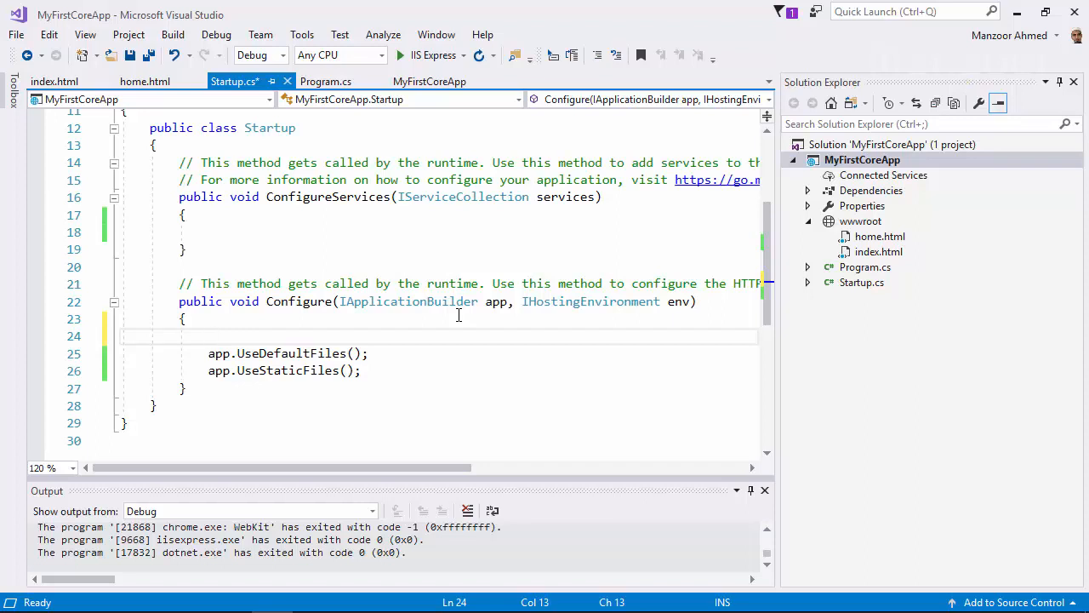
Build DefaultFilesOptions with only home.html, pass defaultFilesOptions to UseDefaultFiles(), and run via IIS Express
left_click(351, 352)
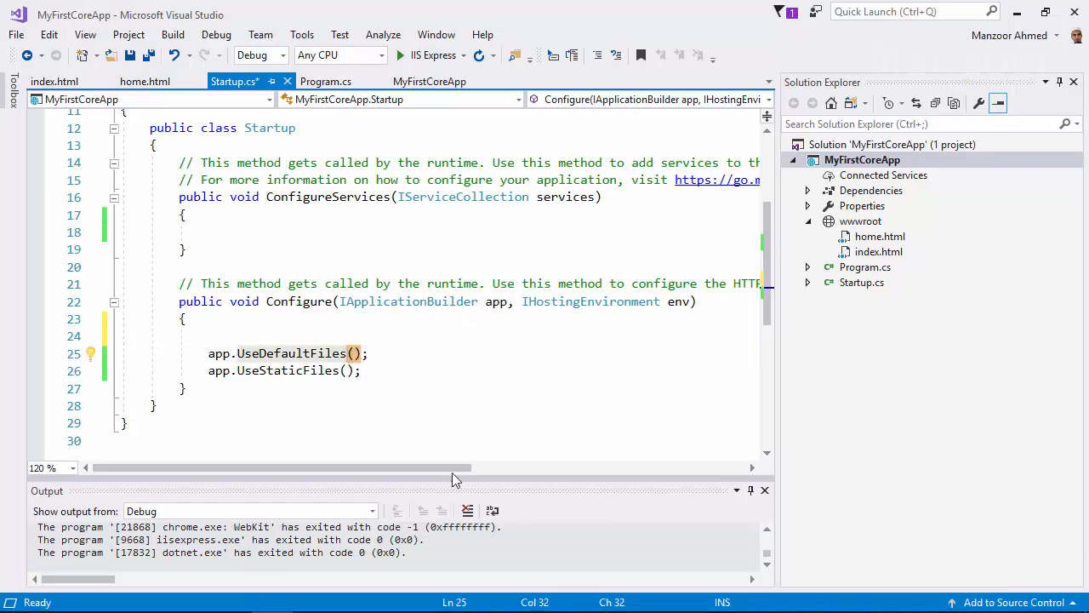
type("DefaultFilesOptions defaultFilesOptions = new DefaultFilesOptions();")
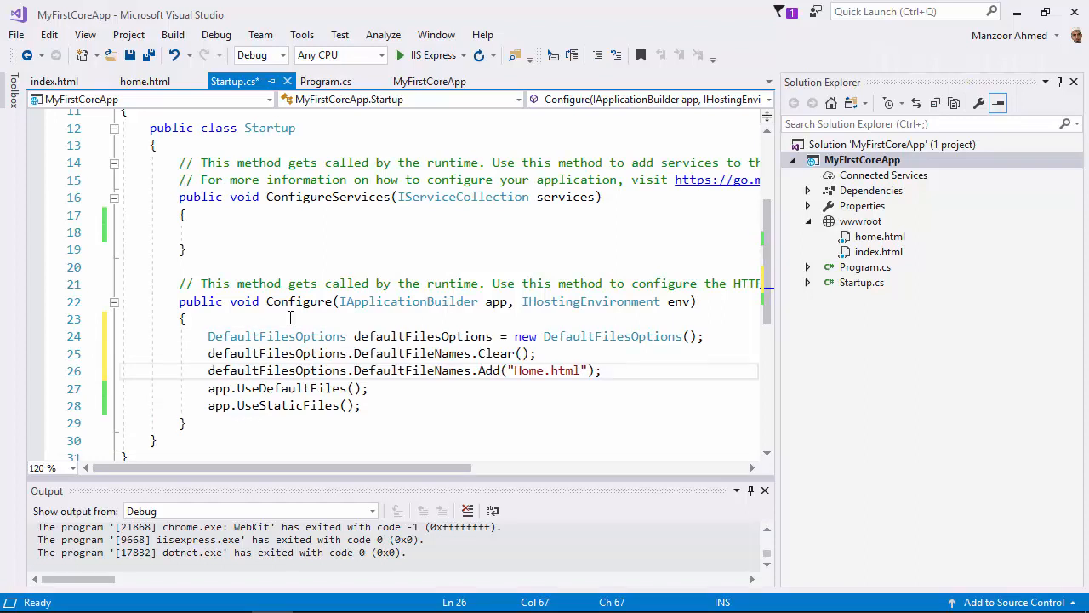
mouse_move(290, 352)
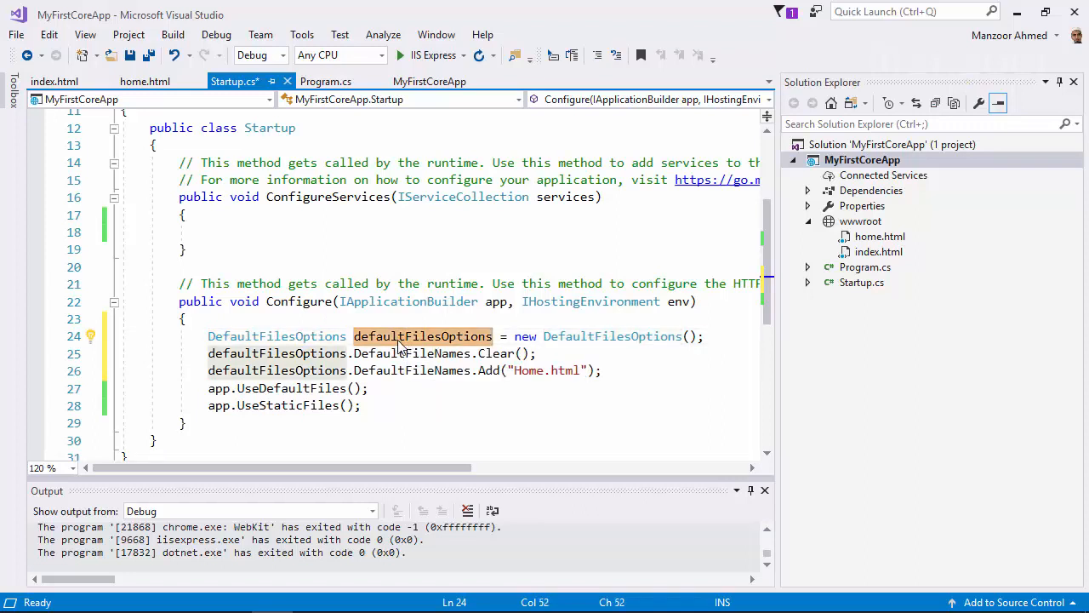
left_click(412, 353)
type("h")
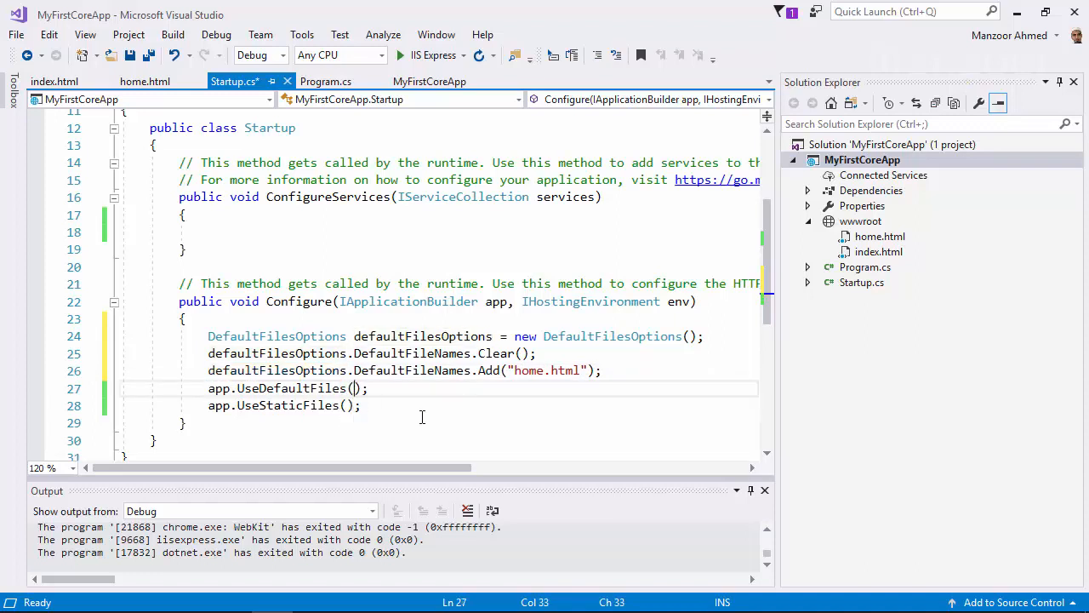
type("defaultFilesOptions")
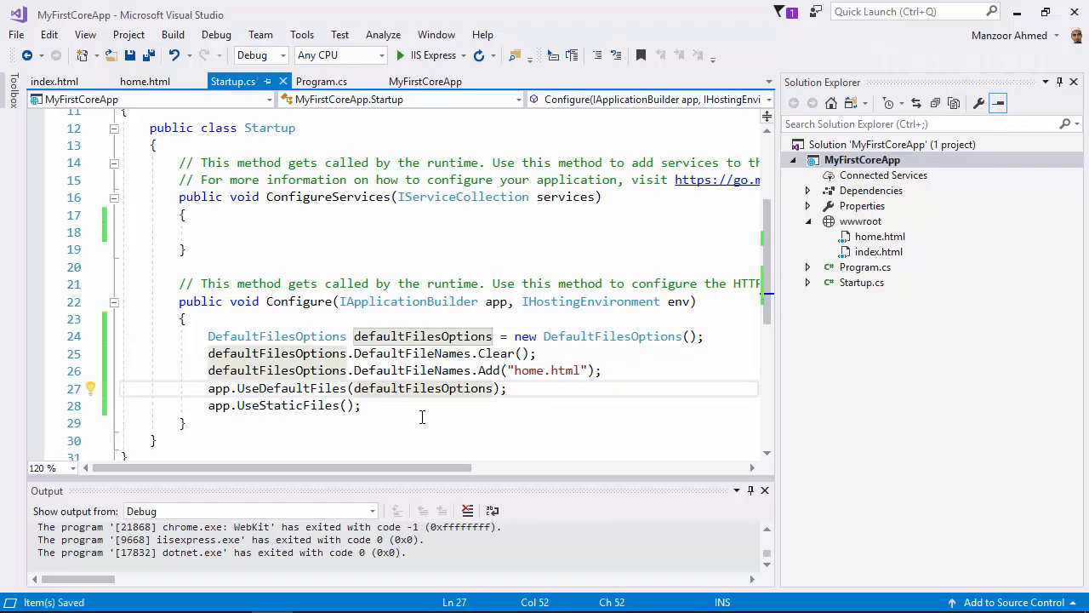
mouse_move(409, 70)
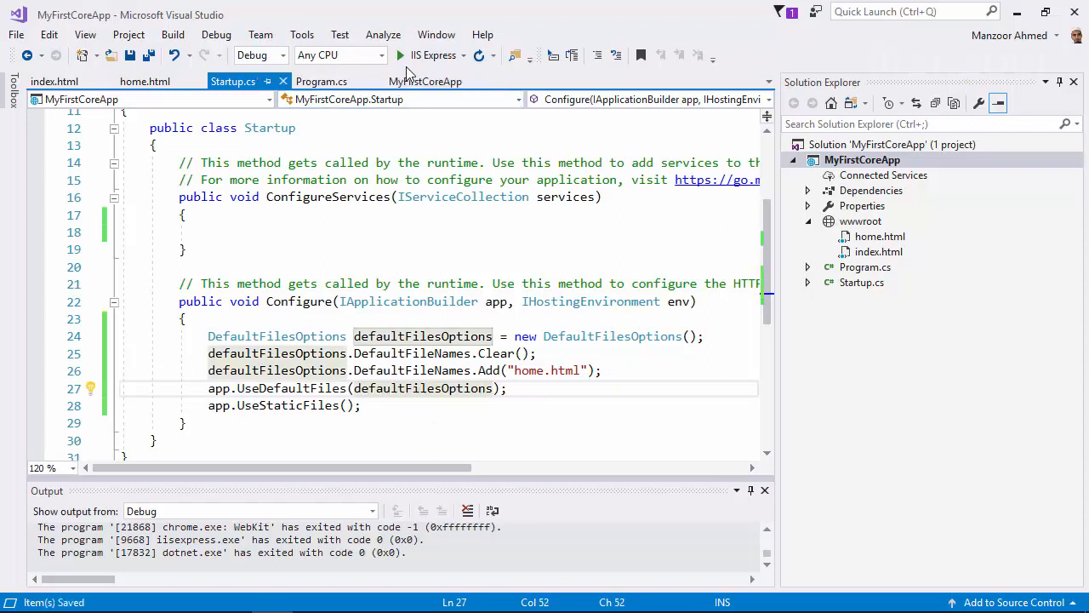
left_click(400, 55)
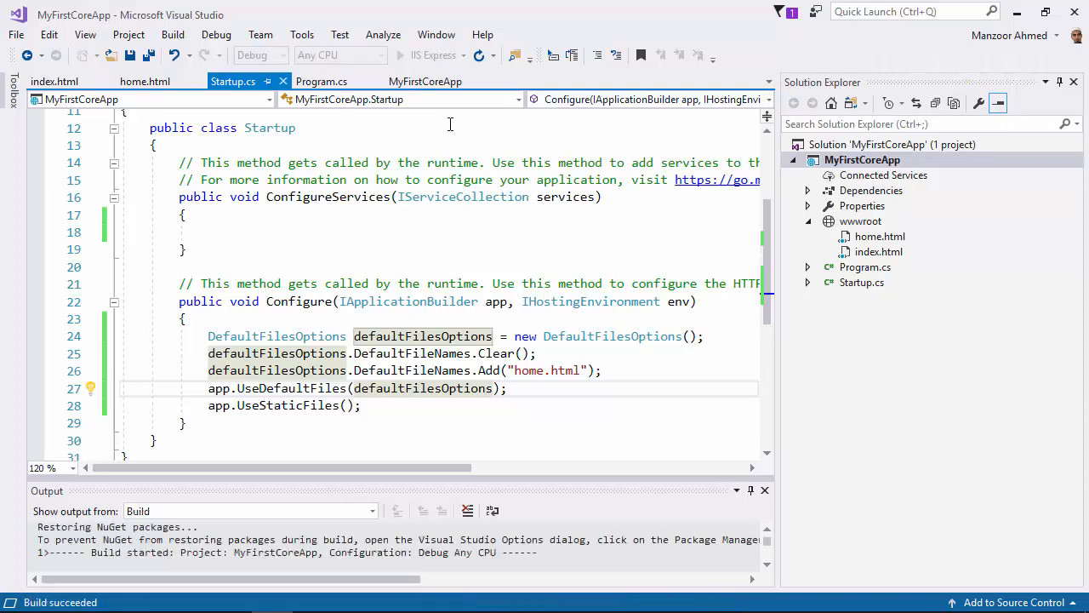
Check localhost:60263/home.html shows 'Welcome to the world of .Net core :)' and select 'home' in the address
left_click(433, 55)
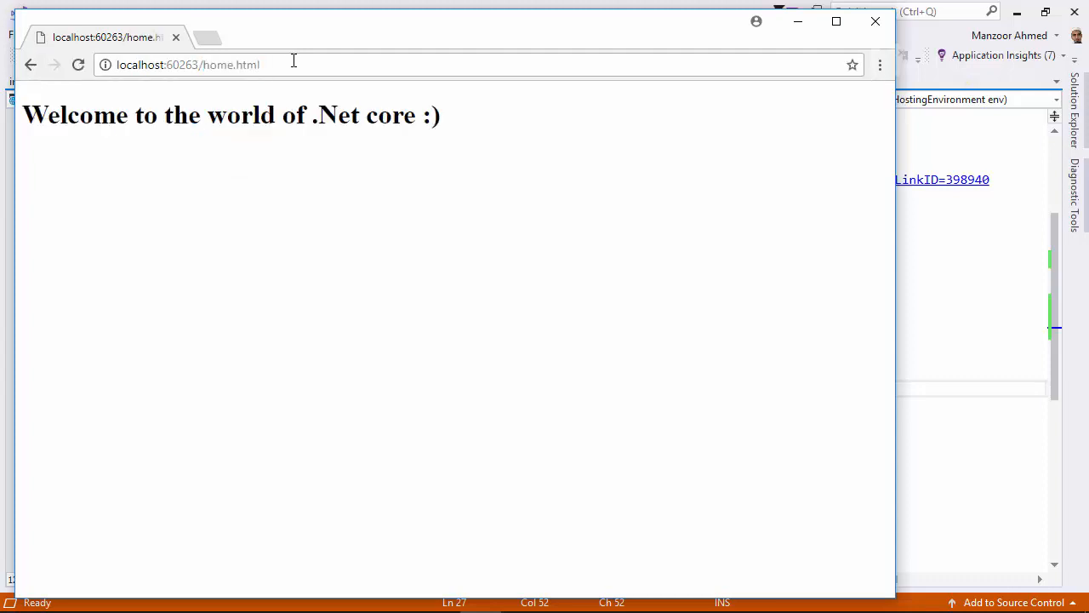
double_click(218, 65)
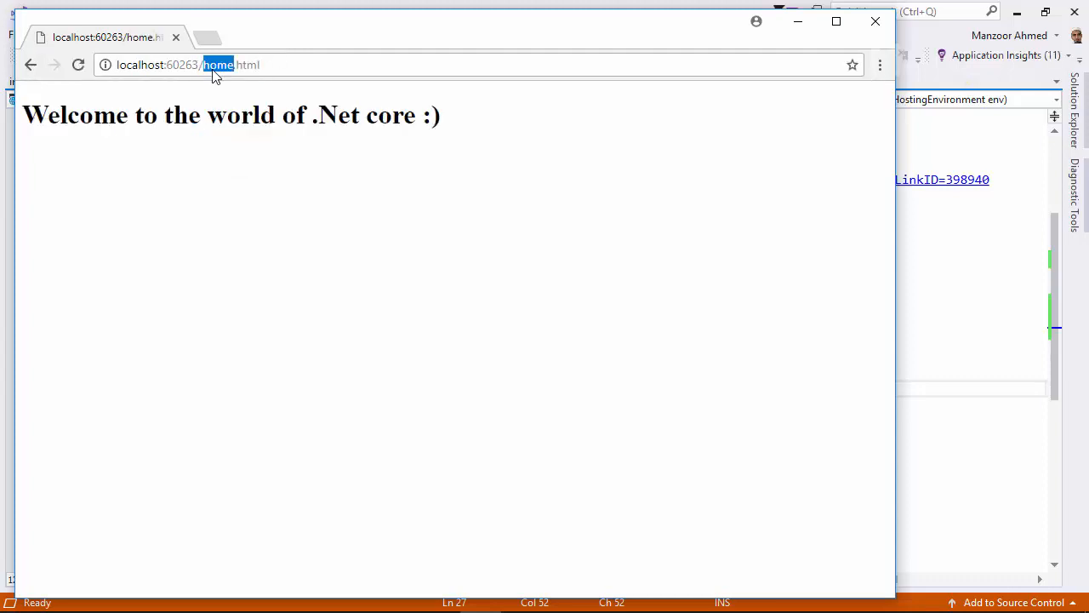